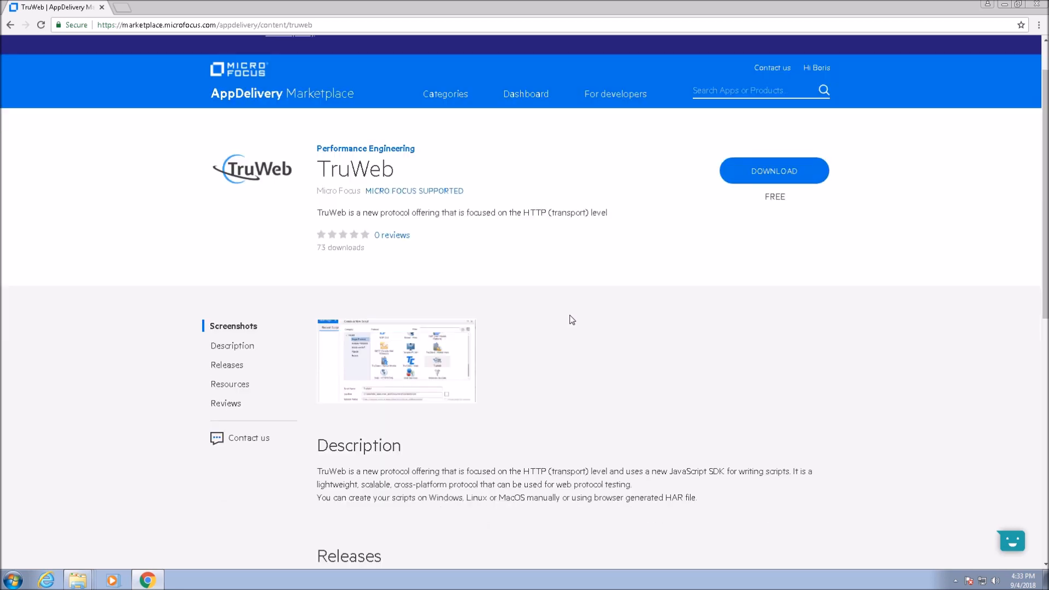
Scroll to Releases and download ProxyRecorder_2018.8.4.zip from the Windows 2018.8.3 release
{"action": "scroll", "scroll_direction": "down", "scroll_amount": 3}
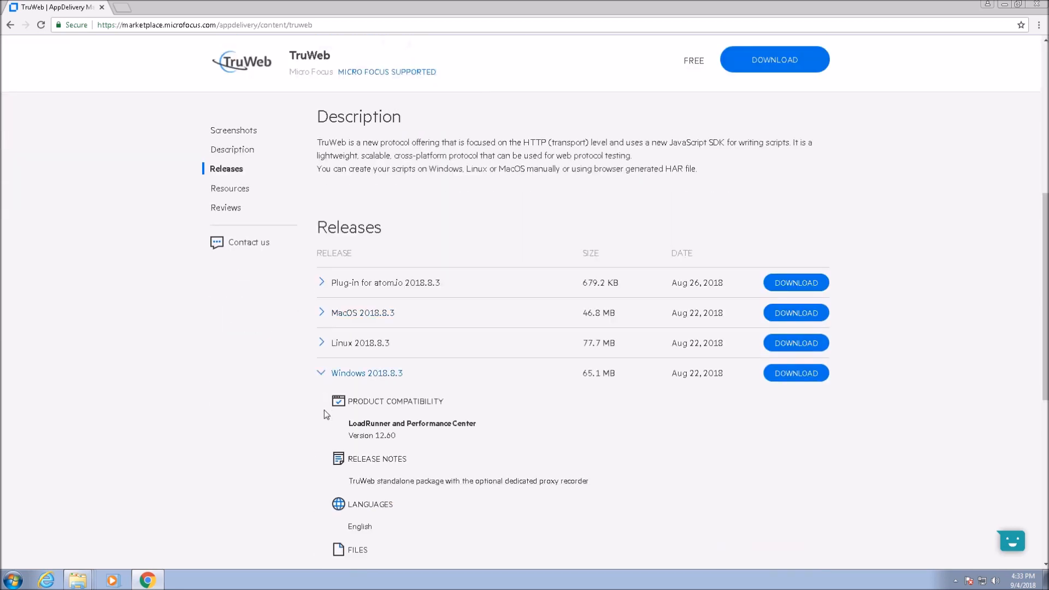
{"action": "scroll", "scroll_direction": "down", "scroll_amount": 3}
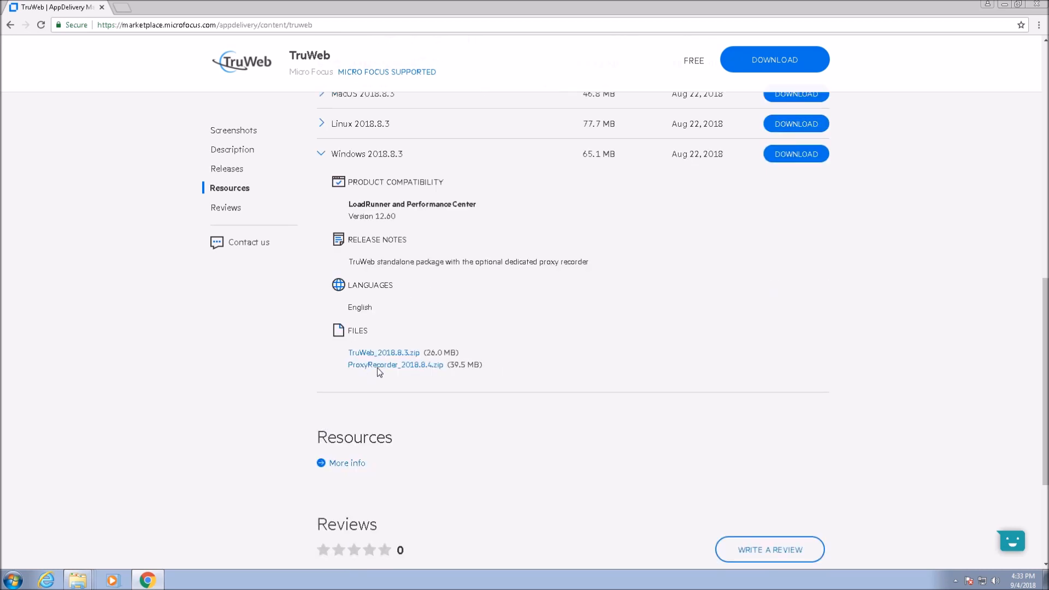
{"action": "left_click", "coordinate": [395, 364]}
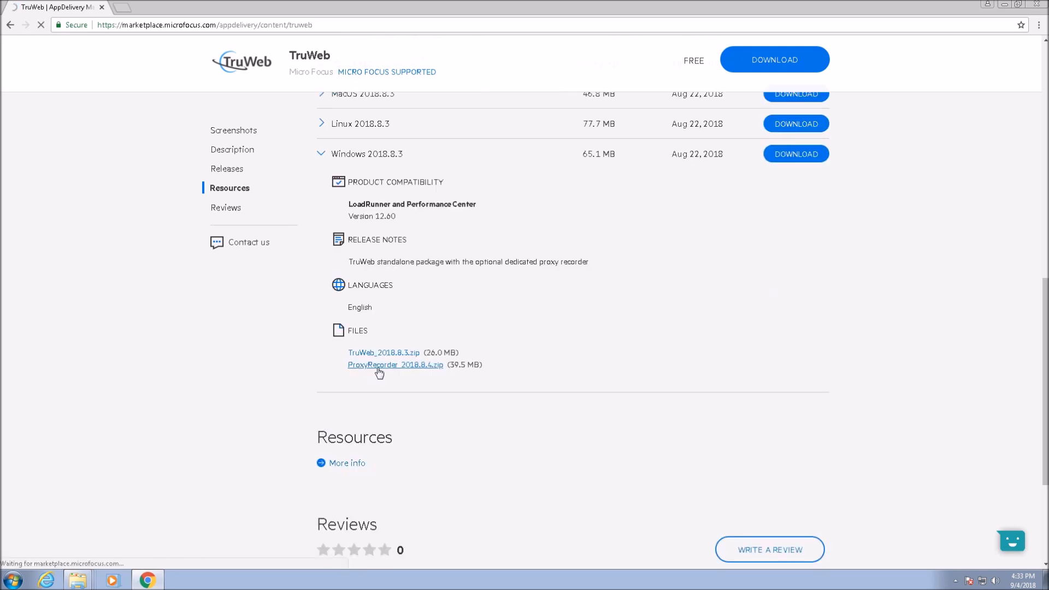
{"action": "left_click", "coordinate": [395, 364]}
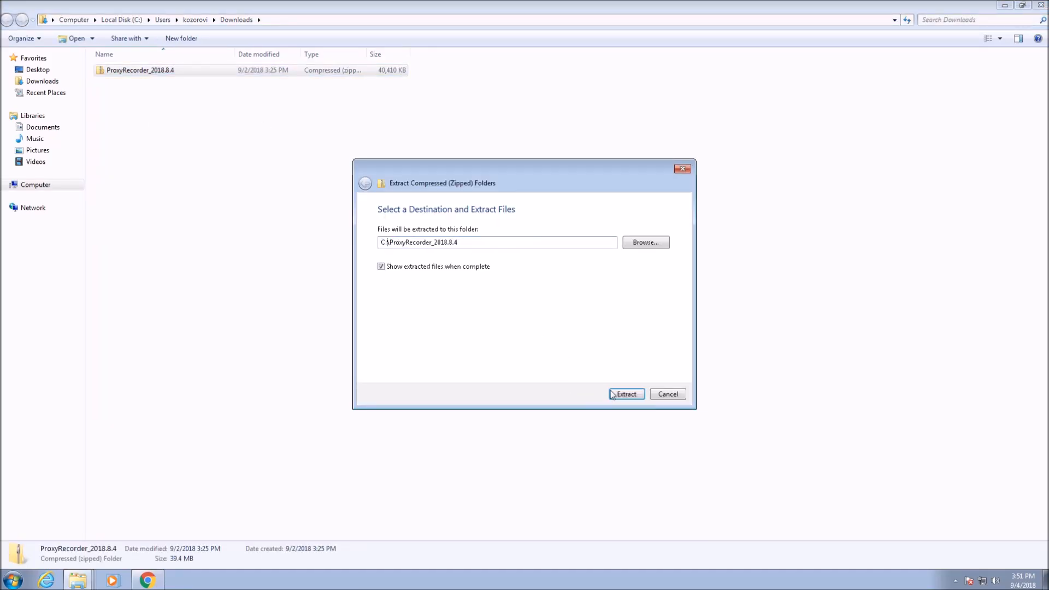
Extract the zip into C:\ProxyRecorder_2018.8.4 and select the TruWebProxyRecorder folder
{"action": "left_click", "coordinate": [625, 394]}
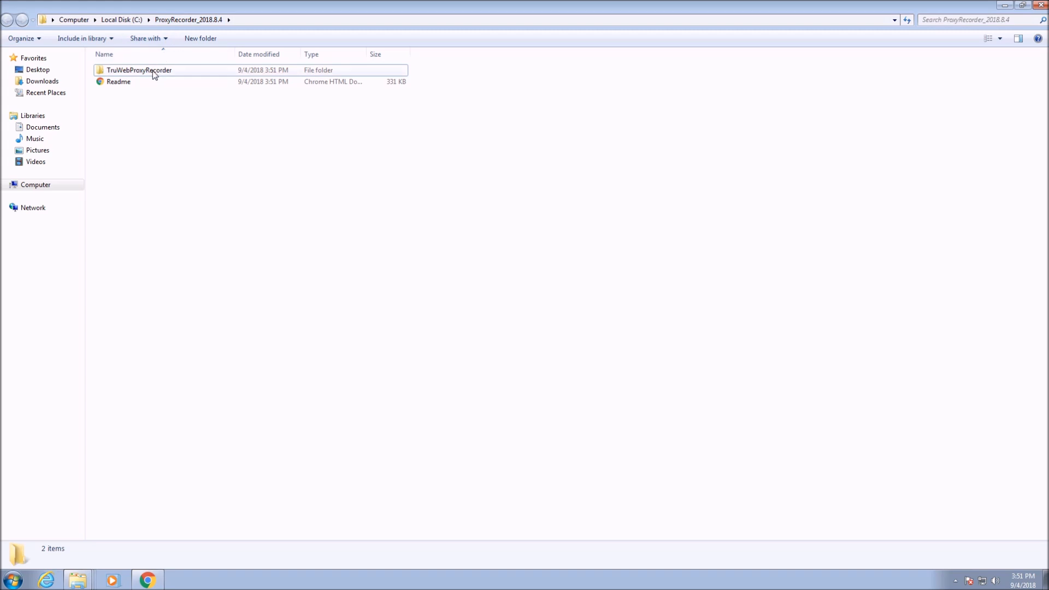
{"action": "left_click", "coordinate": [141, 70]}
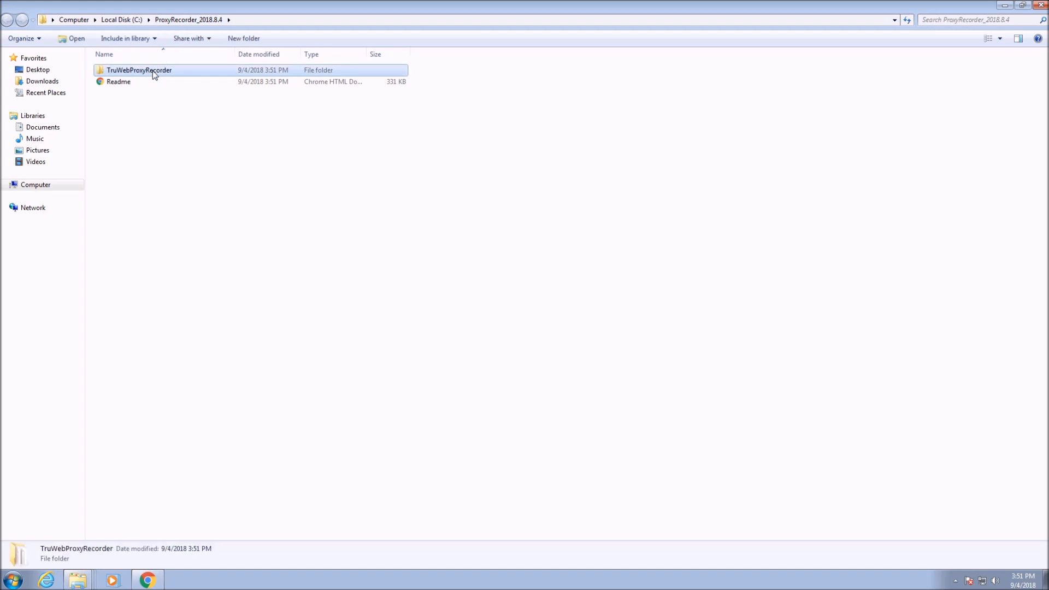
Open TruWebProxyRecorder, browse its cert subfolder, then return to TruWebProxyRecorder
{"action": "double_click", "coordinate": [141, 70]}
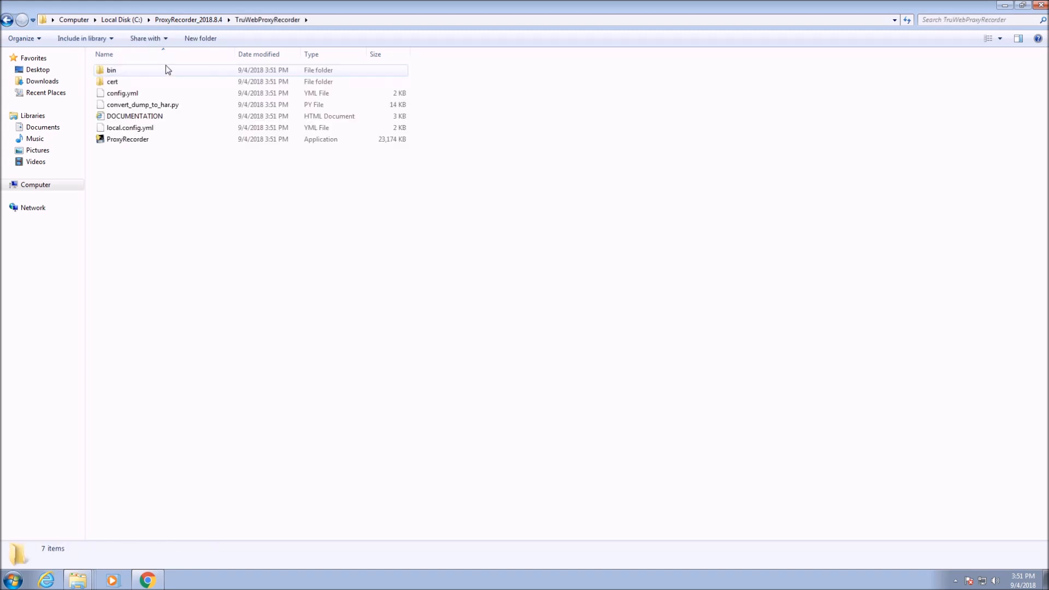
{"action": "mouse_move", "coordinate": [135, 82]}
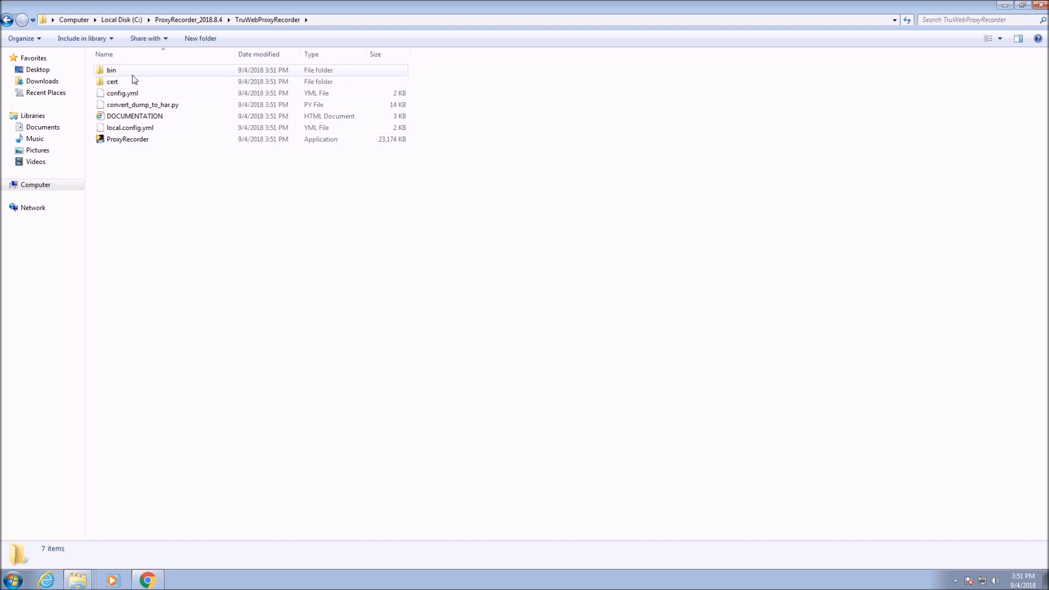
{"action": "mouse_move", "coordinate": [130, 83]}
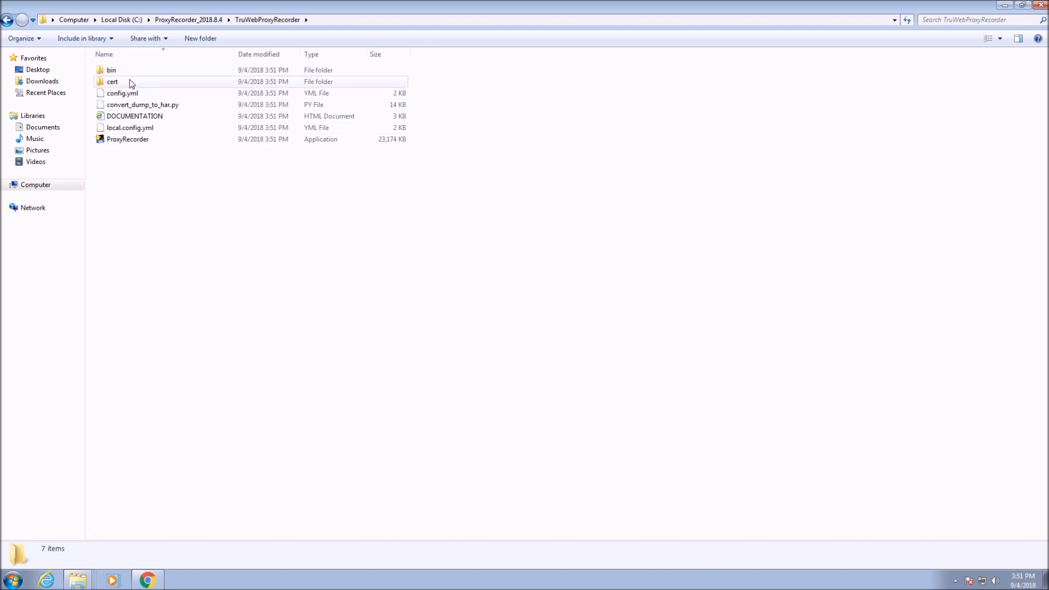
{"action": "mouse_move", "coordinate": [131, 83]}
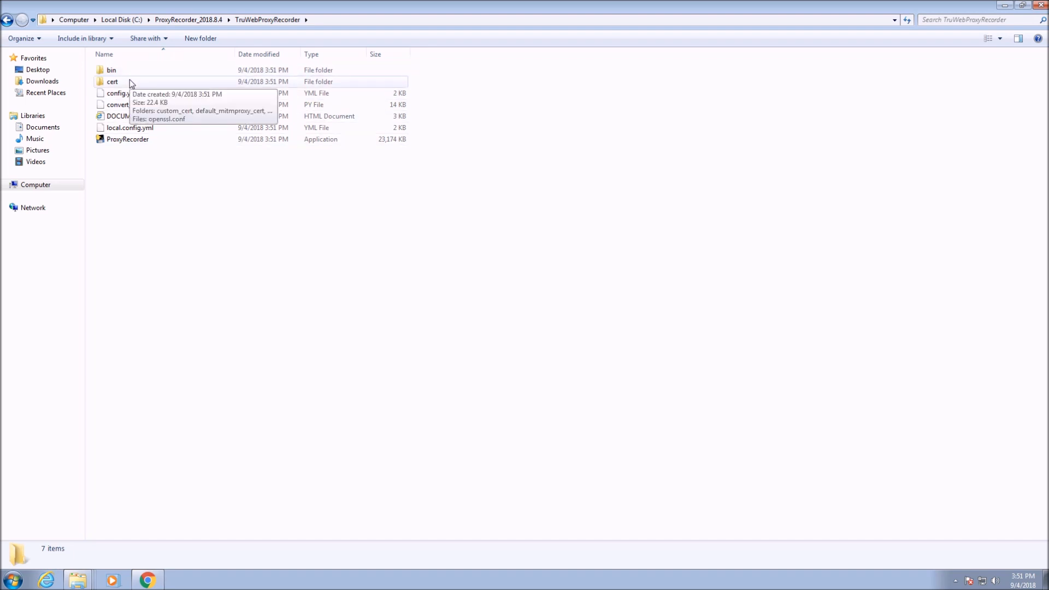
{"action": "mouse_move", "coordinate": [130, 89]}
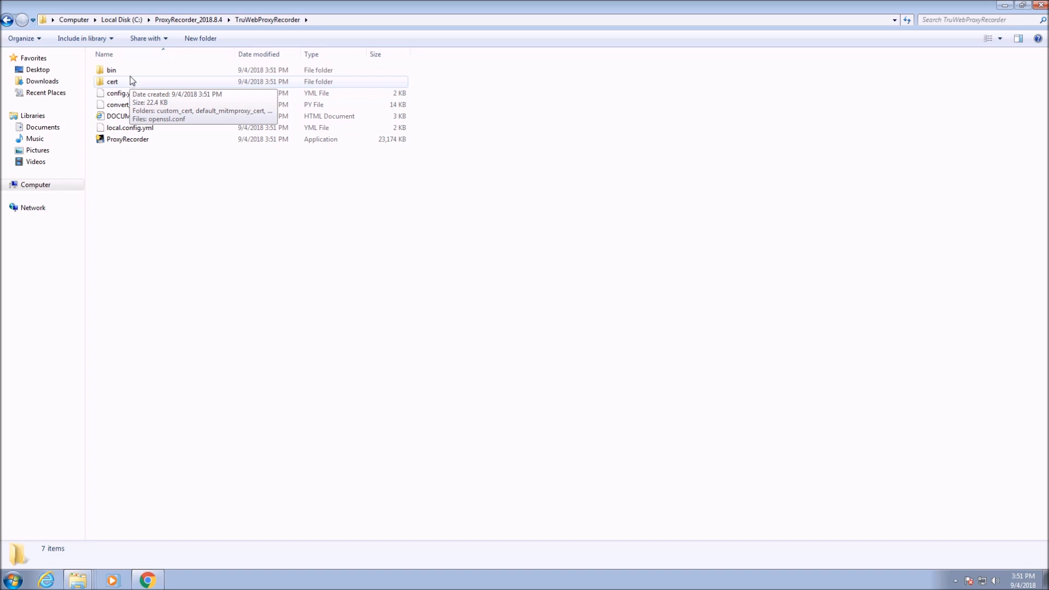
{"action": "double_click", "coordinate": [113, 81]}
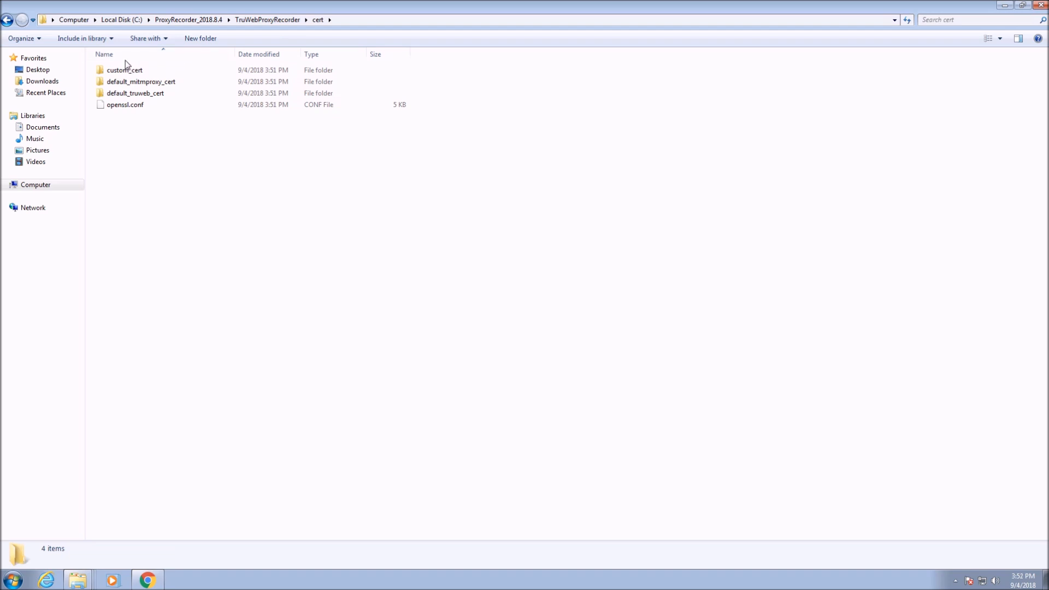
{"action": "left_click", "coordinate": [124, 70]}
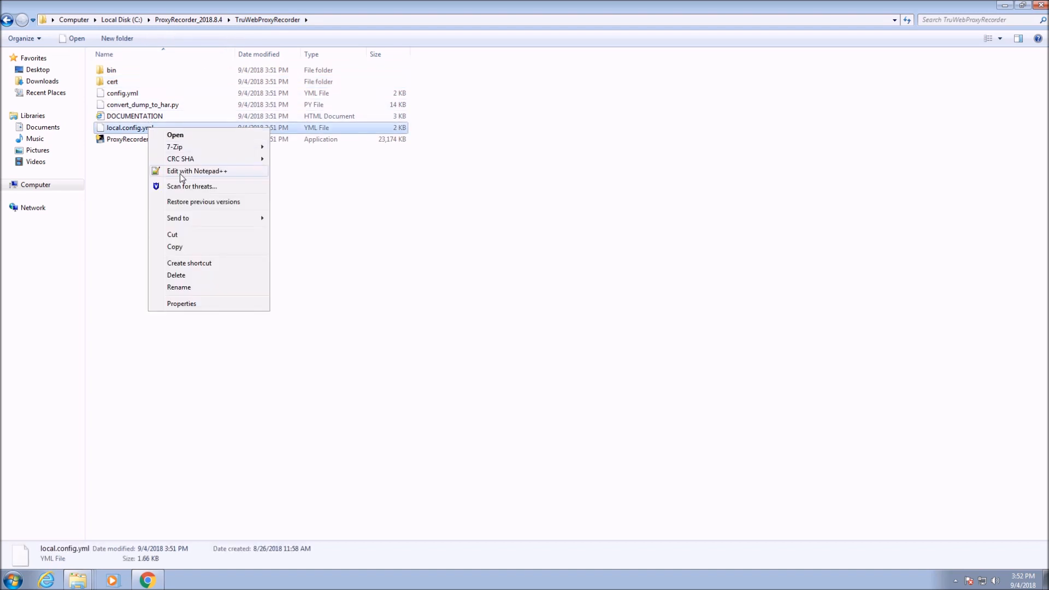
Open local.config.yml in Notepad++ and highlight the custom_ca_certificate line
{"action": "left_click", "coordinate": [200, 171]}
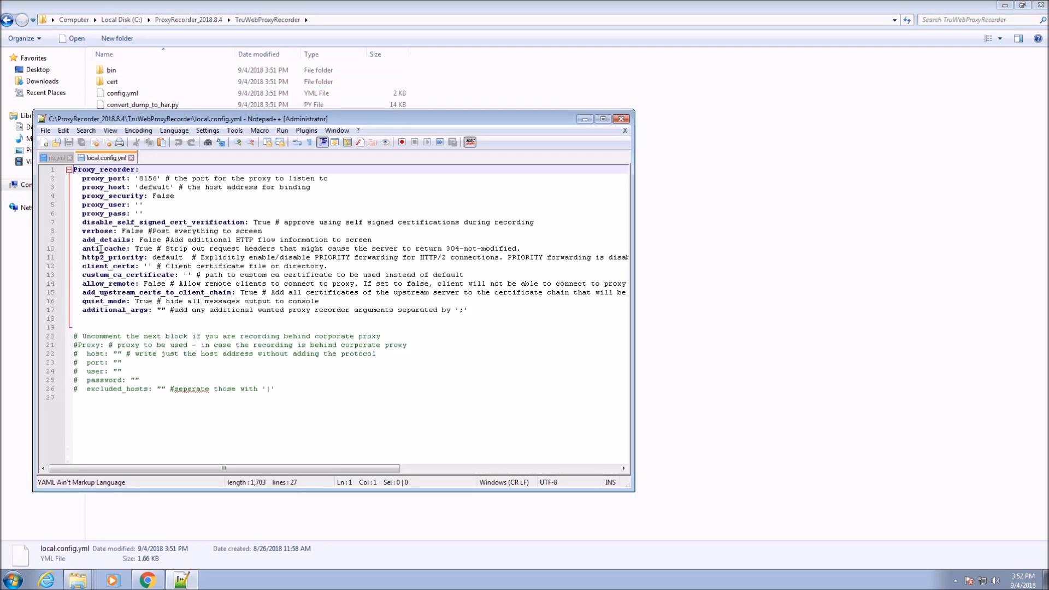
{"action": "left_click_drag", "start_coordinate": [81, 274], "coordinate": [107, 283]}
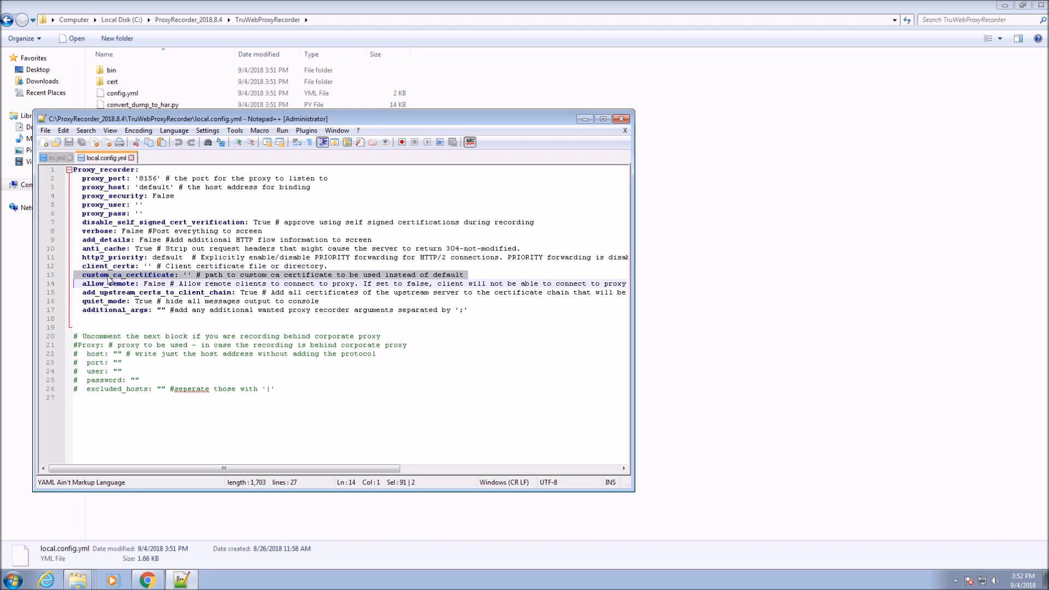
{"action": "mouse_move", "coordinate": [471, 163]}
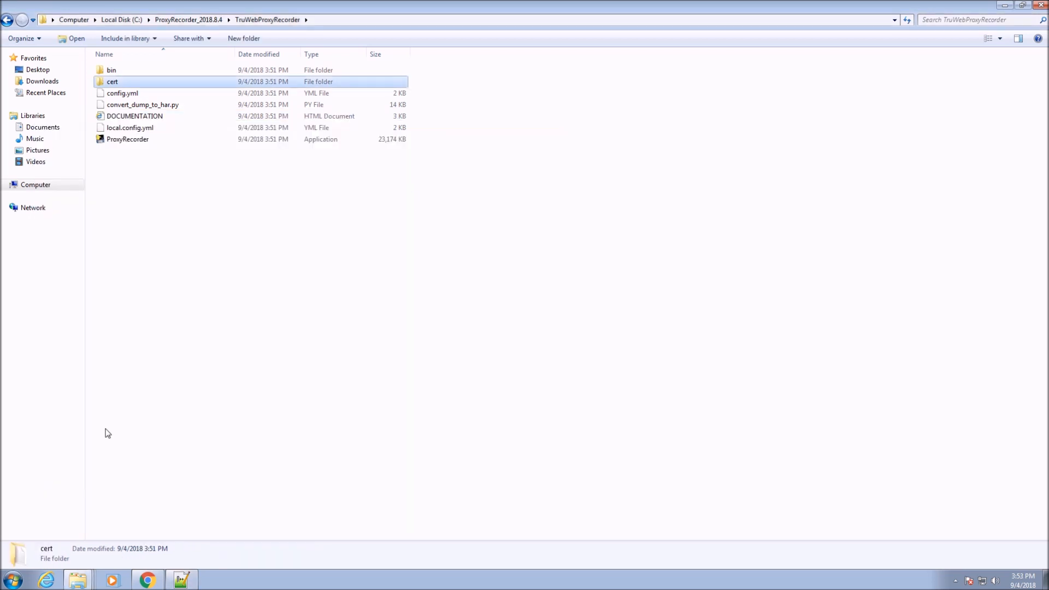
Launch Command Prompt as administrator from the Start menu search
{"action": "left_click", "coordinate": [8, 579]}
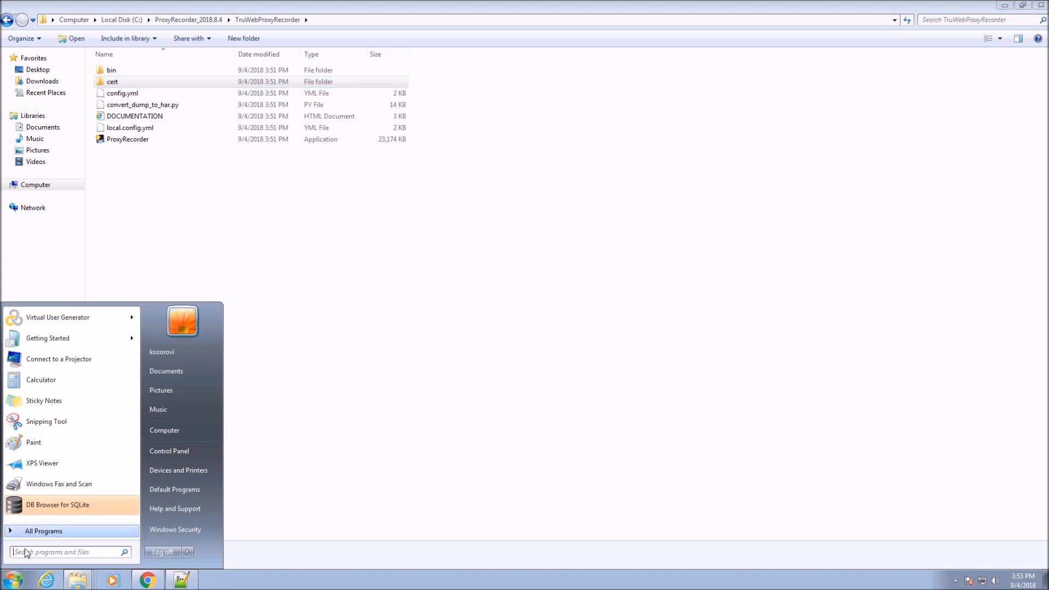
{"action": "type", "text": "cmd"}
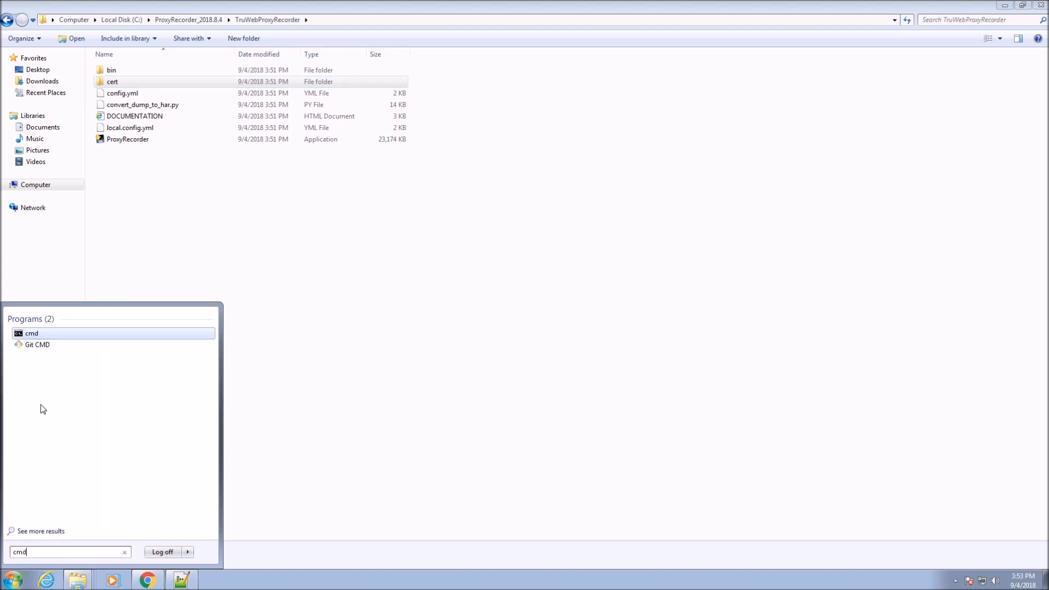
{"action": "right_click", "coordinate": [32, 333]}
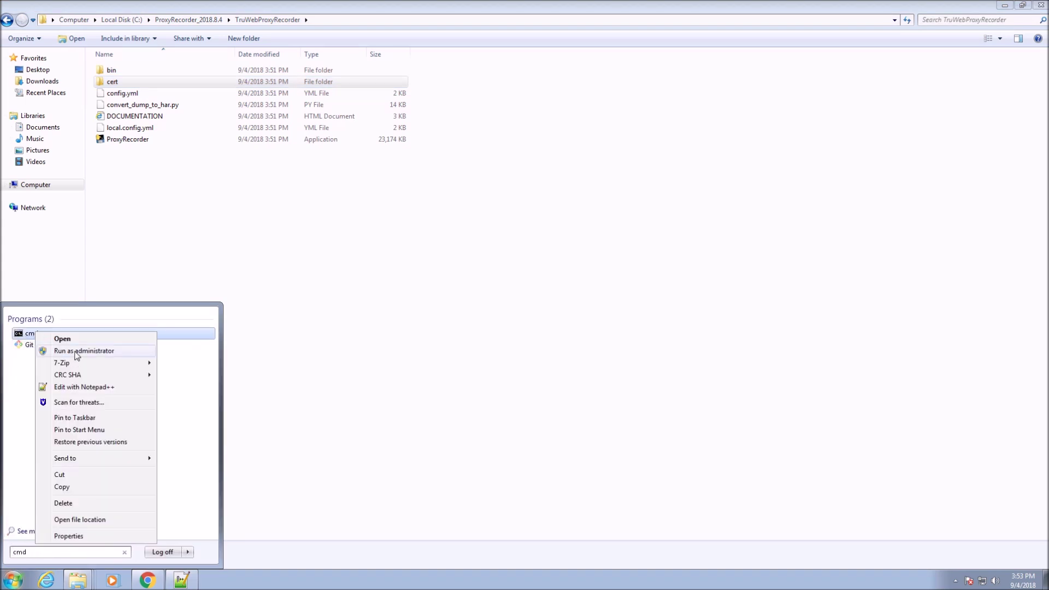
{"action": "left_click", "coordinate": [83, 351]}
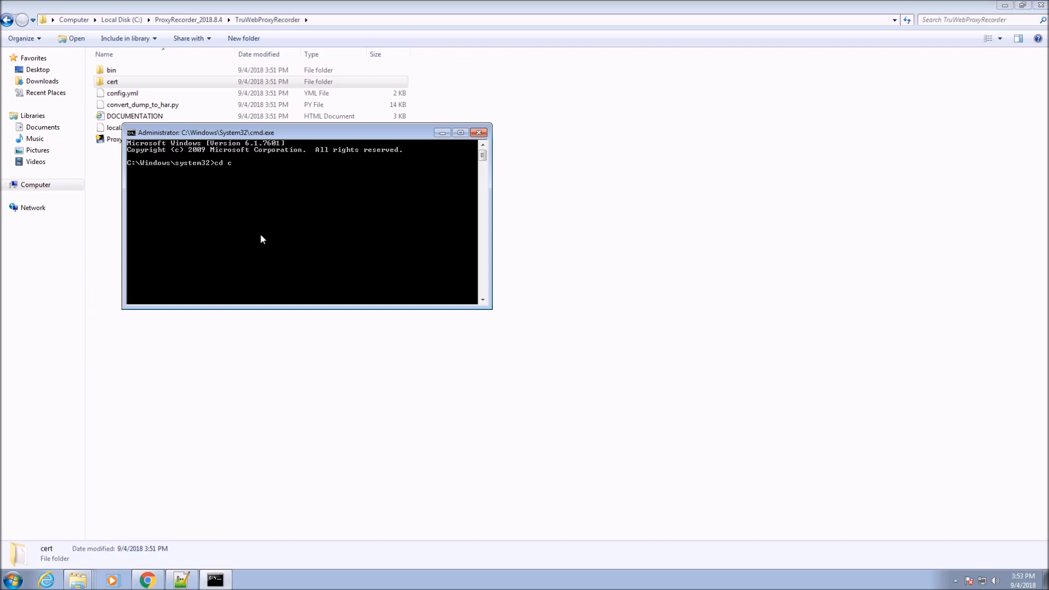
Import default_truweb_cert.pfx with certutil -importpfx, using an empty password
{"action": "type", "text": "cd cert"}
{"action": "type", "text": "certutil.exe"}
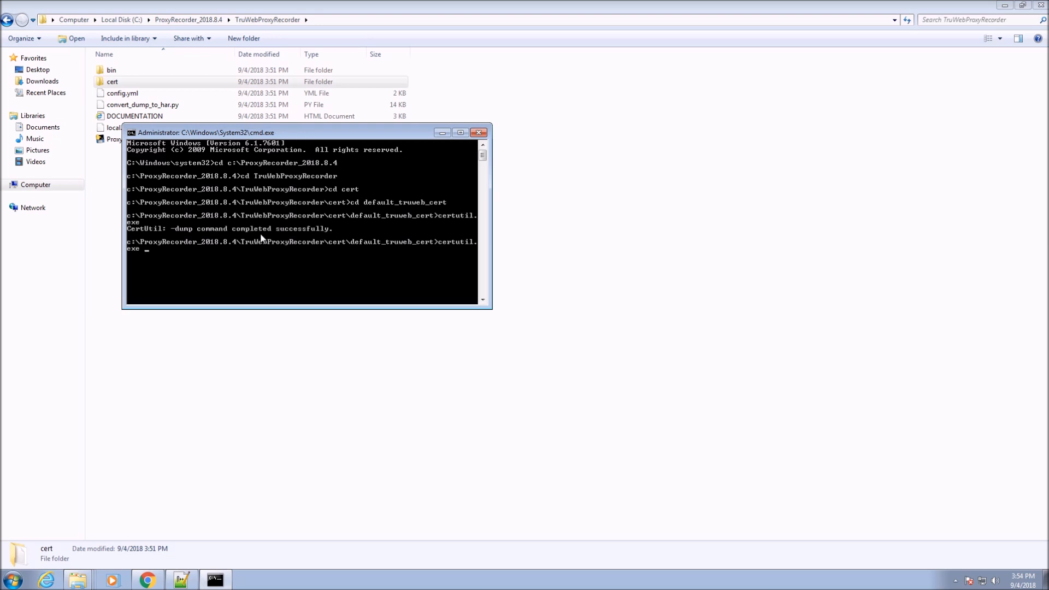
{"action": "type", "text": "-importpfx"}
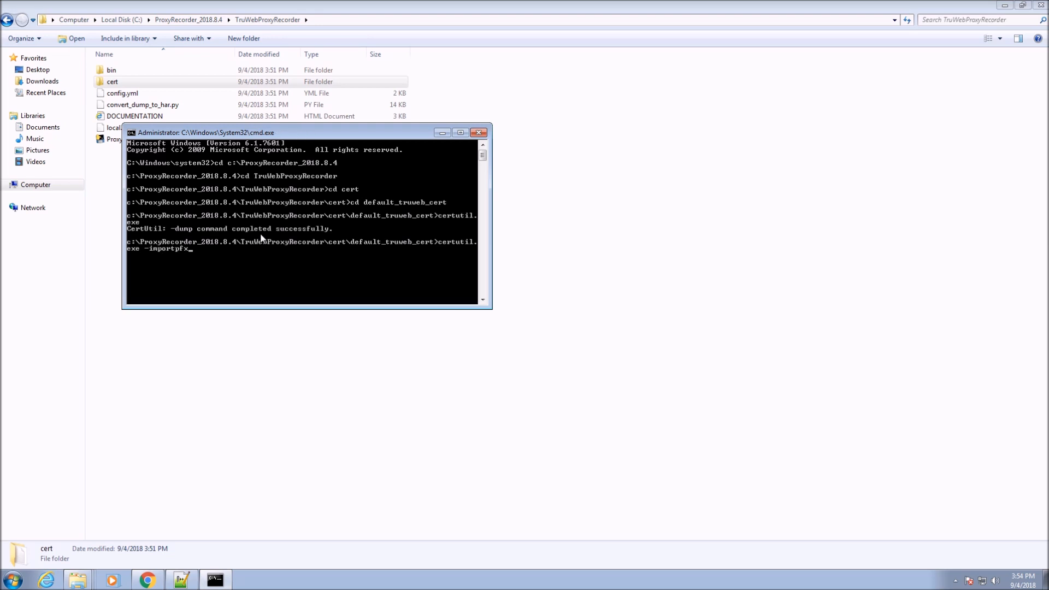
{"action": "type", "text": "default_truweb_cert.pfx"}
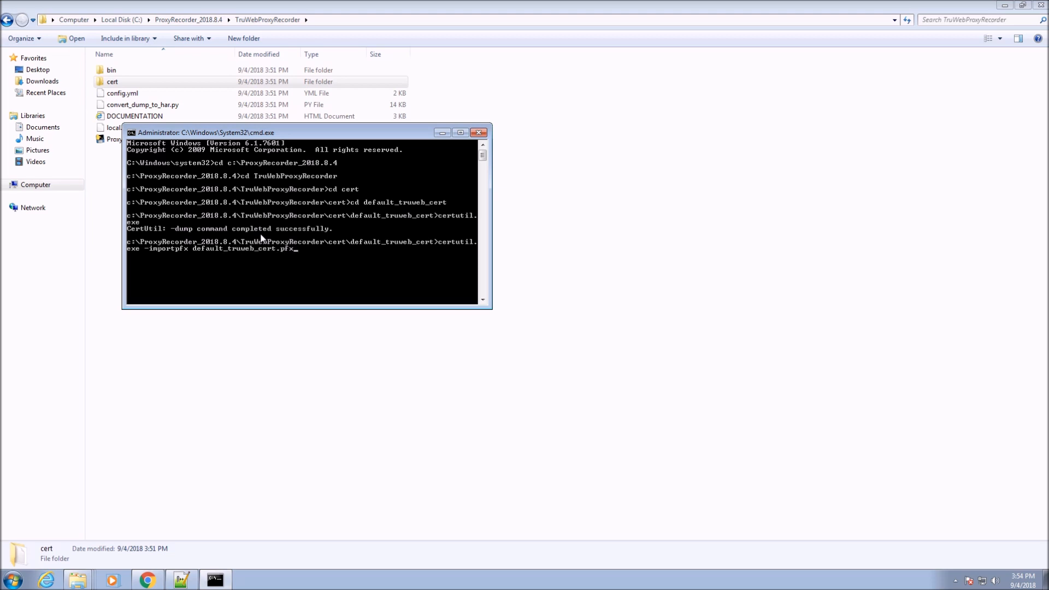
{"action": "key", "text": "enter"}
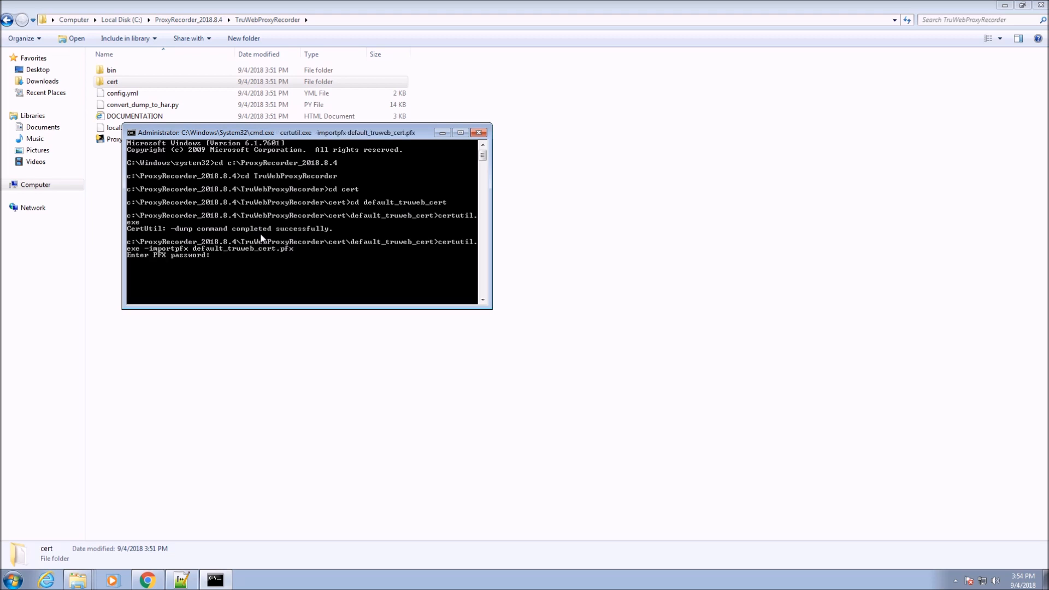
{"action": "key", "text": "Enter"}
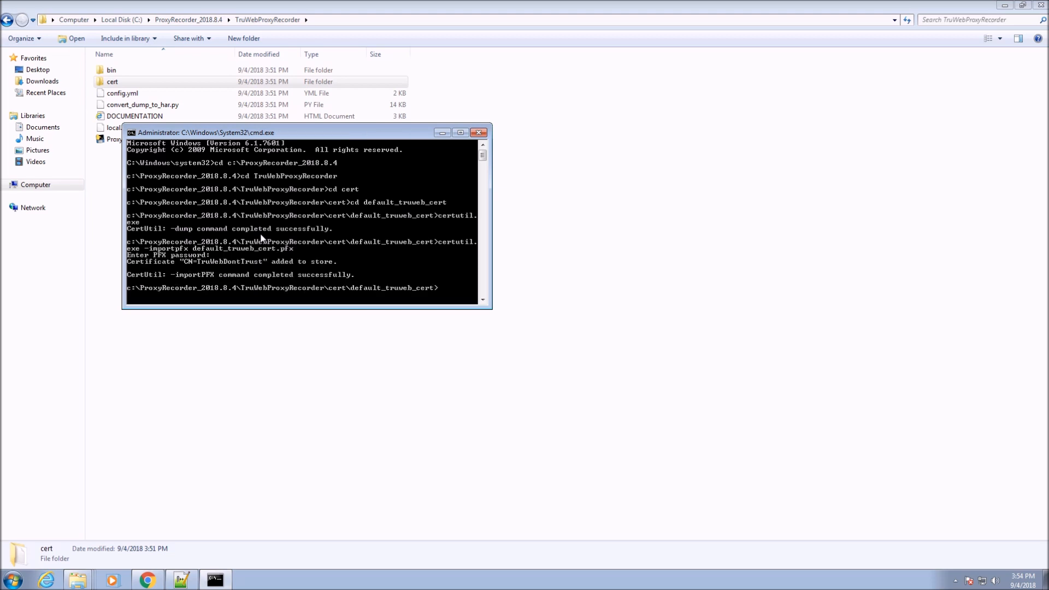
Reopen local.config.yml in Notepad++ to confirm proxy_port 8156, then start a Windows search
{"action": "right_click", "coordinate": [125, 127]}
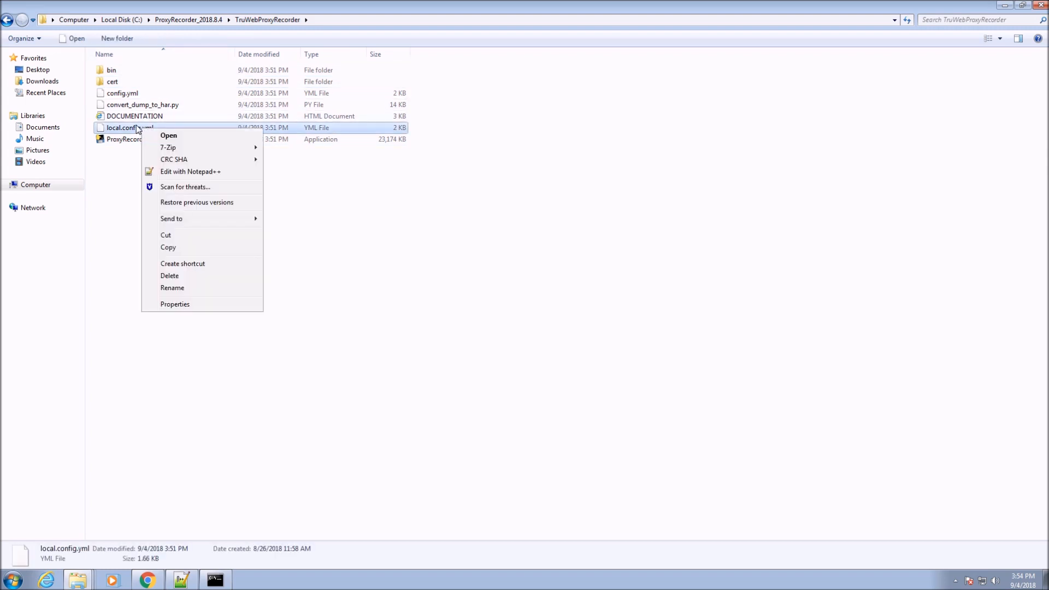
{"action": "mouse_move", "coordinate": [191, 172]}
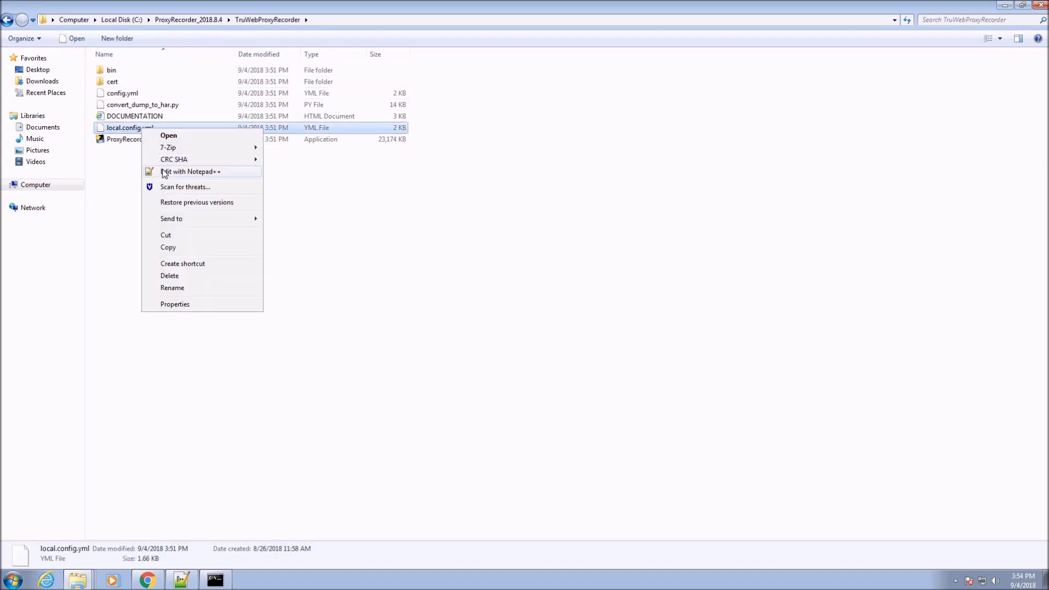
{"action": "left_click", "coordinate": [185, 171]}
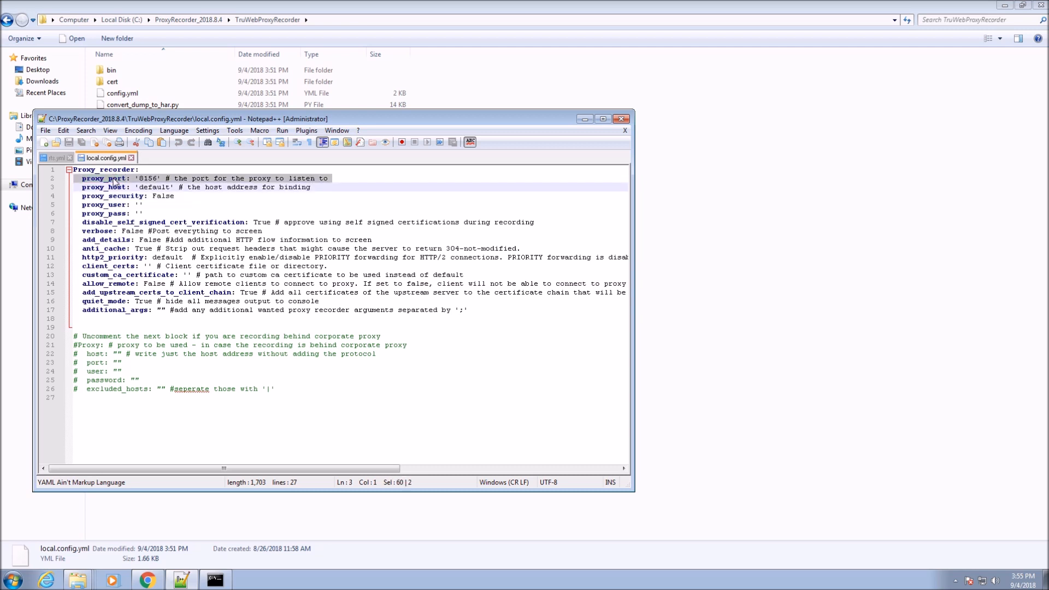
{"action": "double_click", "coordinate": [98, 187]}
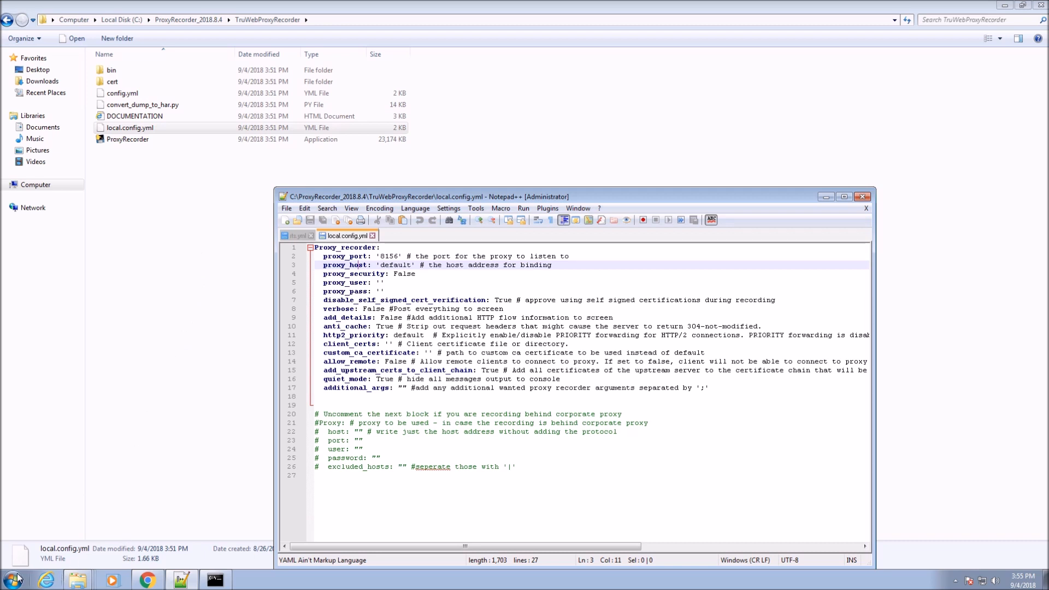
{"action": "left_click", "coordinate": [11, 575]}
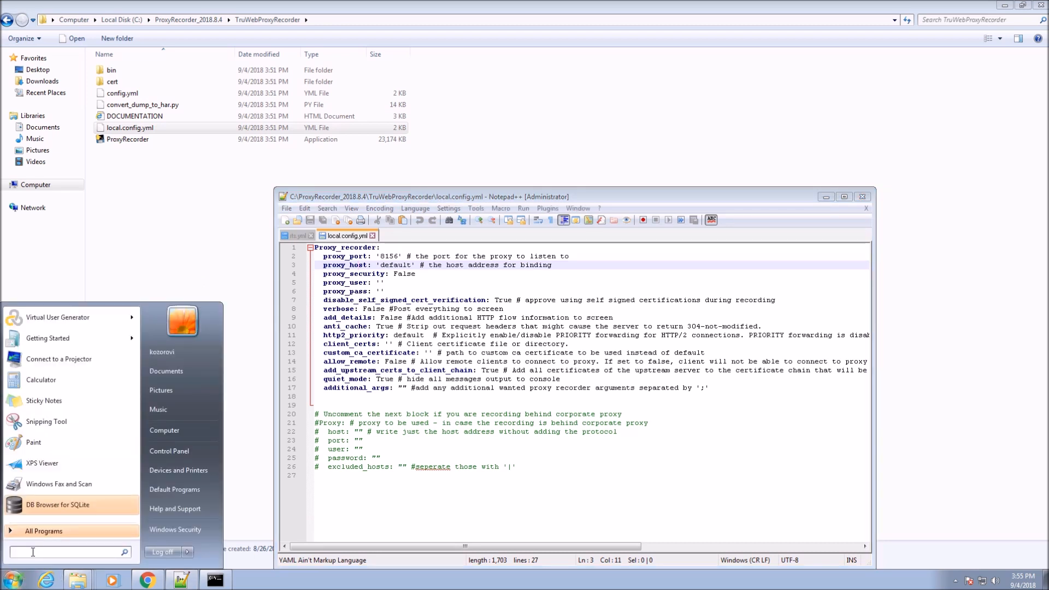
In Internet Options, enable a LAN proxy server at localhost port 8156 and close
{"action": "type", "text": "pro"}
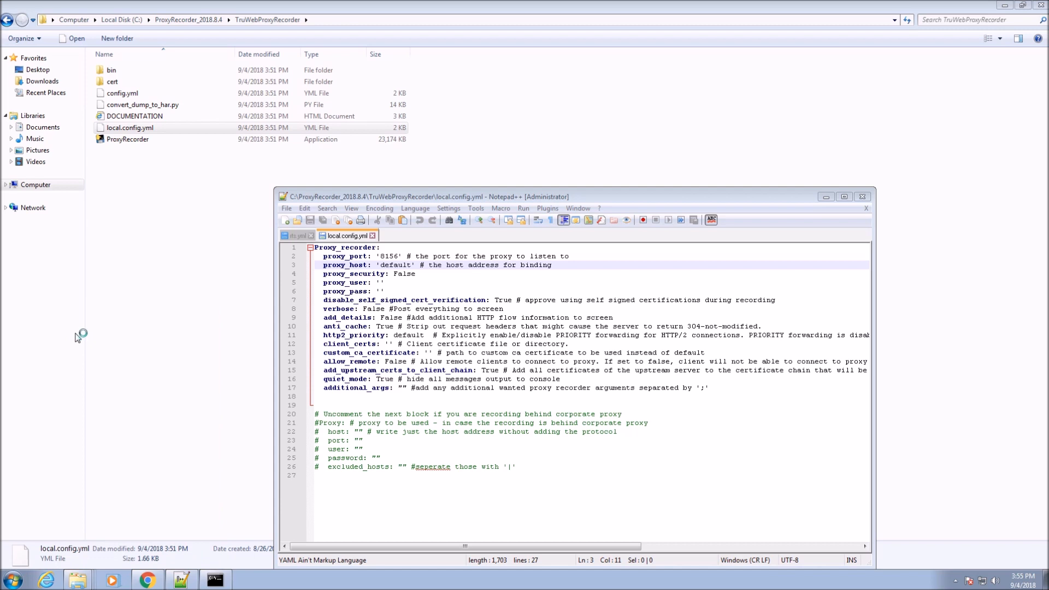
{"action": "left_click", "coordinate": [197, 234]}
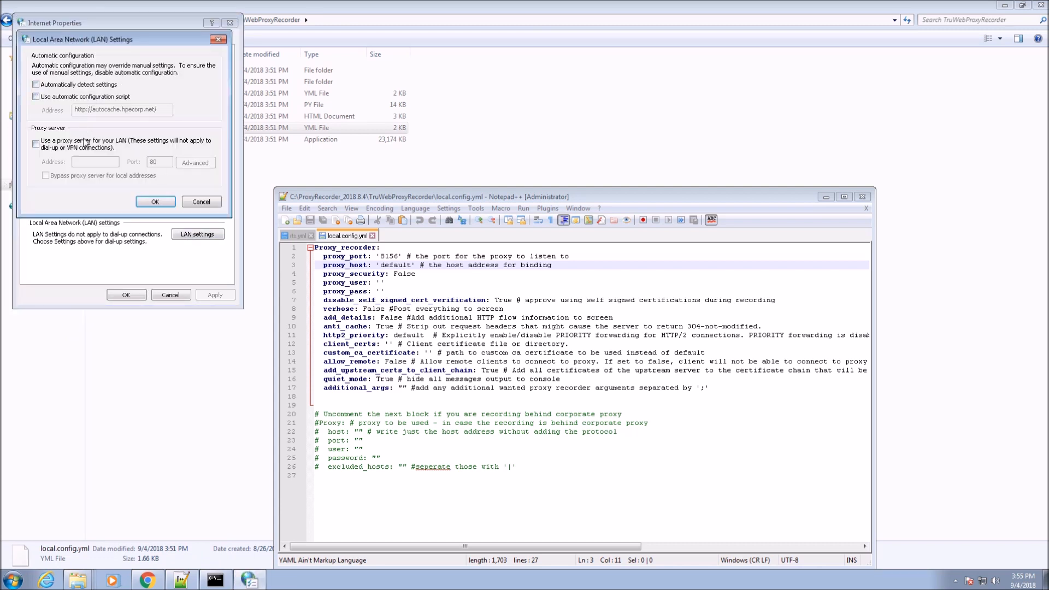
{"action": "left_click", "coordinate": [35, 140]}
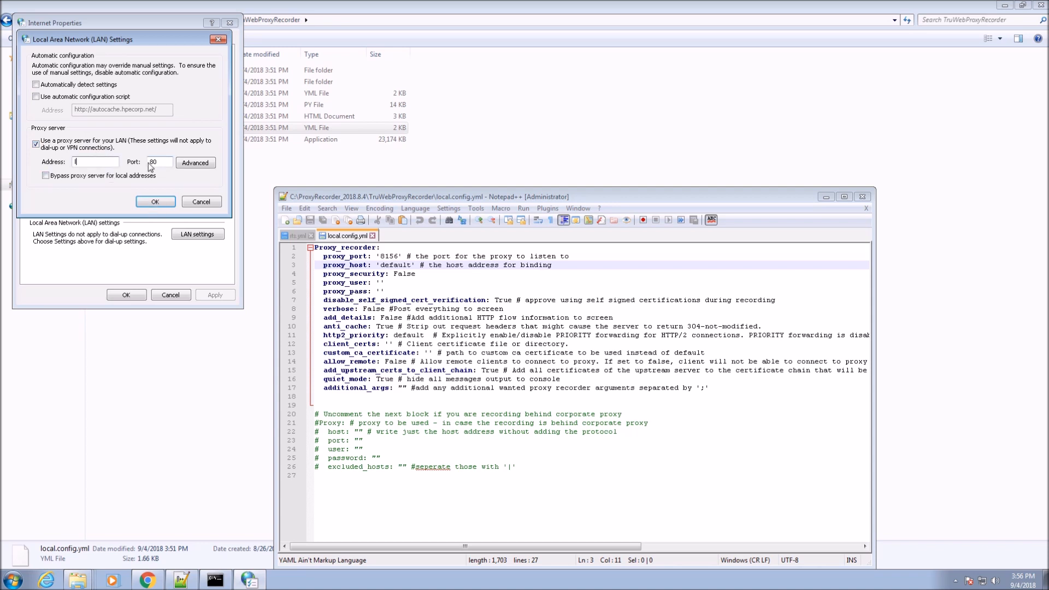
{"action": "type", "text": "localhost"}
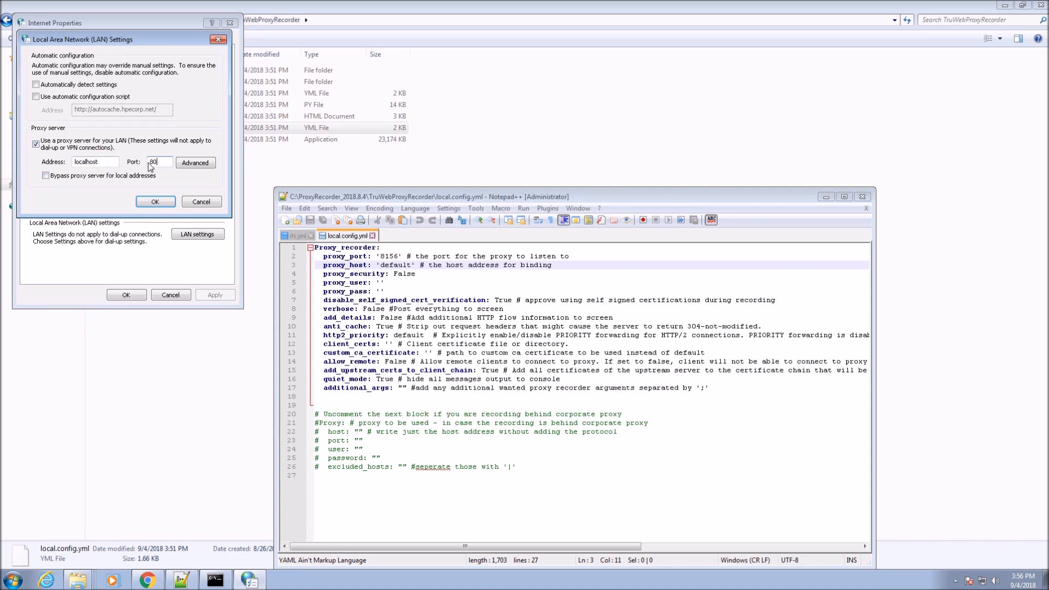
{"action": "type", "text": "8156"}
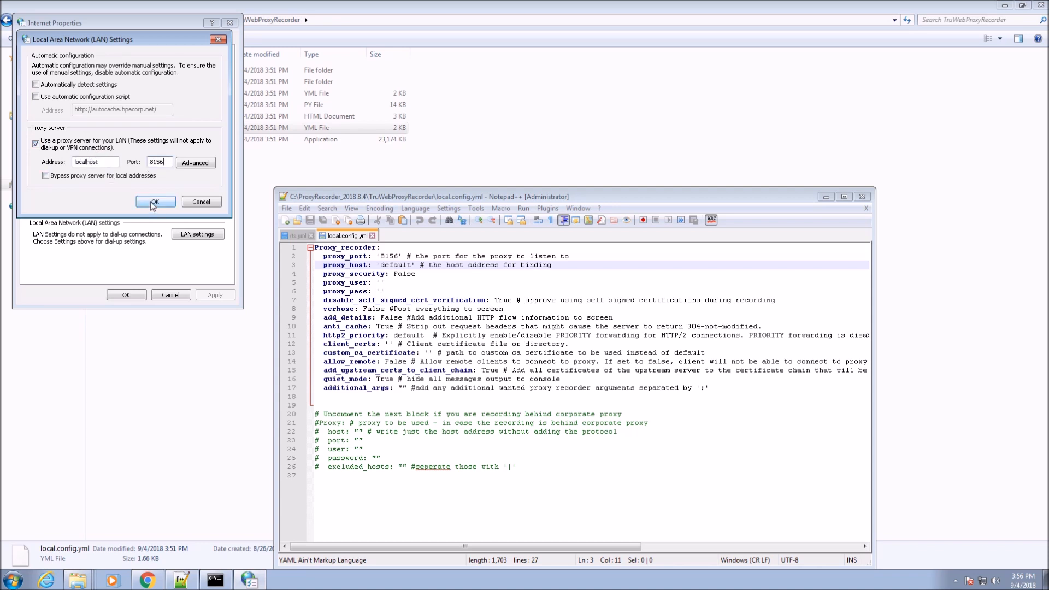
{"action": "left_click", "coordinate": [155, 201]}
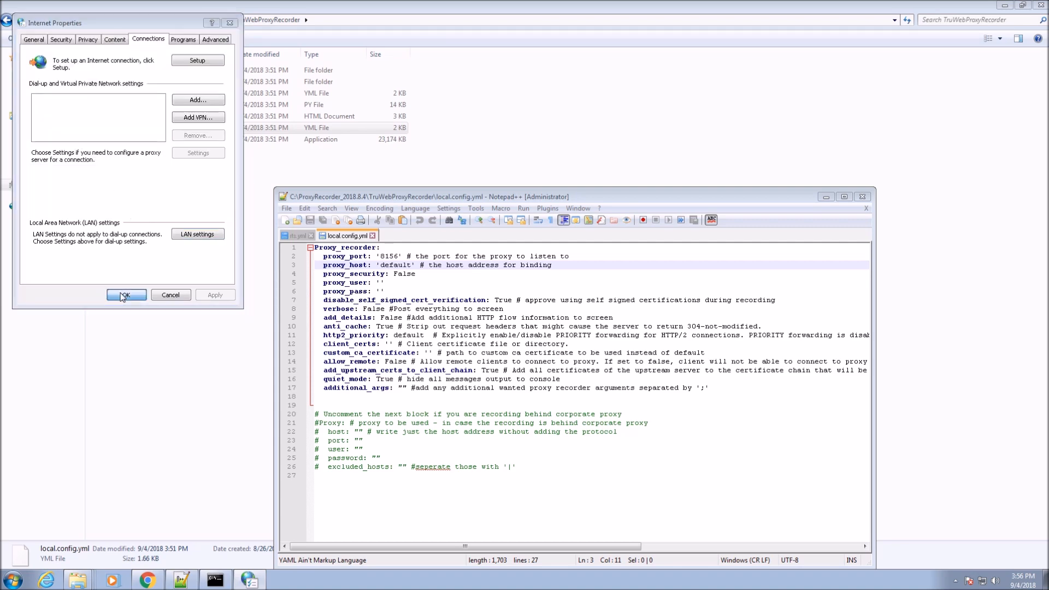
{"action": "left_click", "coordinate": [126, 294]}
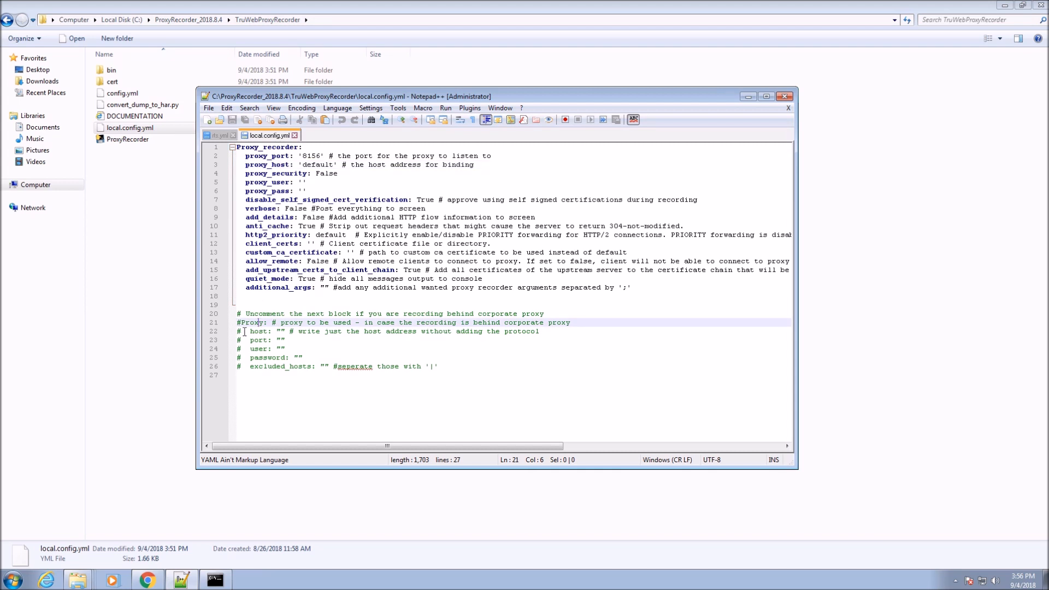
Click into the commented corporate proxy section of local.config.yml
{"action": "left_click", "coordinate": [240, 322]}
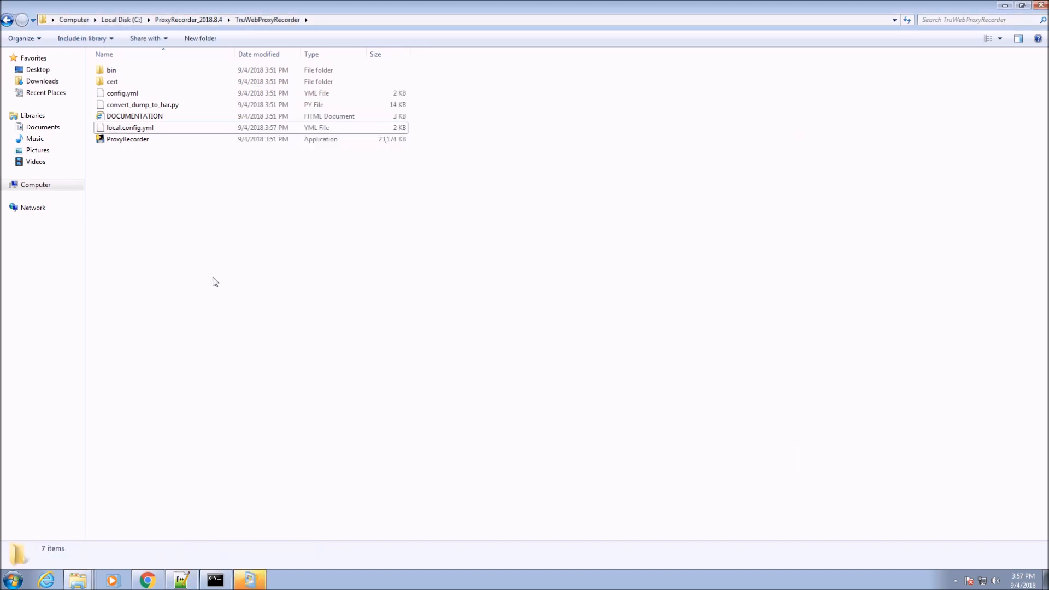
{"action": "mouse_move", "coordinate": [117, 427]}
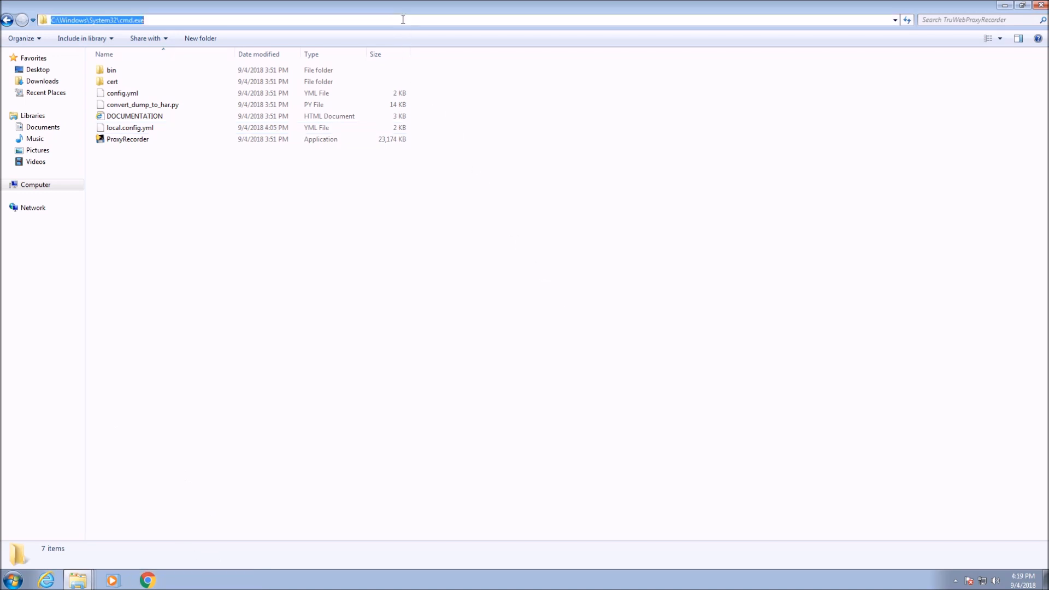
Run 'ProxyRecorder.exe result.har' in Command Prompt and open an incognito Chrome window
{"action": "type", "text": "cmd"}
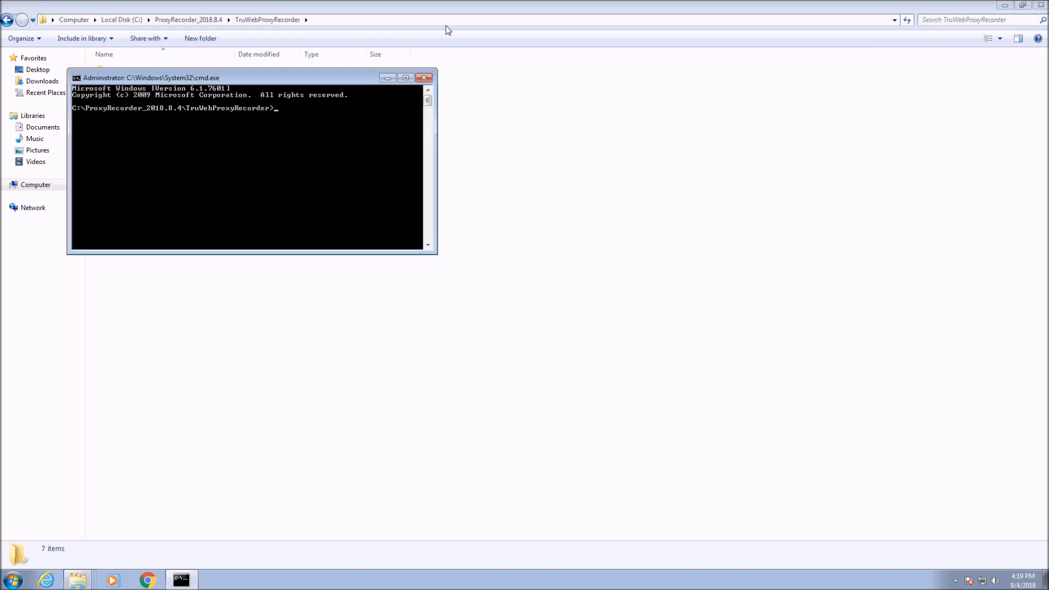
{"action": "type", "text": "ProxyRecorder.exe"}
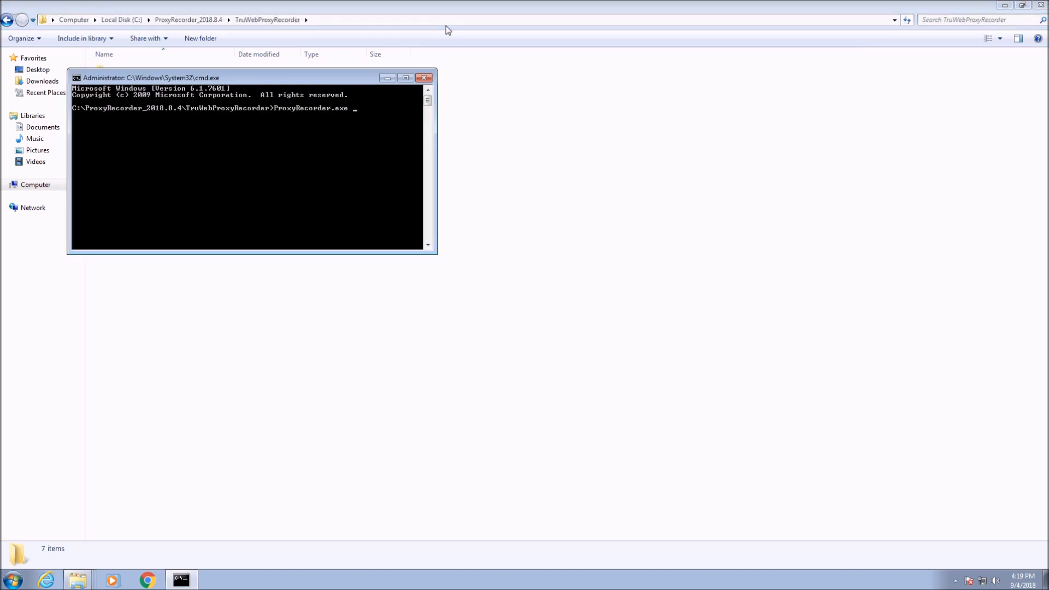
{"action": "type", "text": "result.har"}
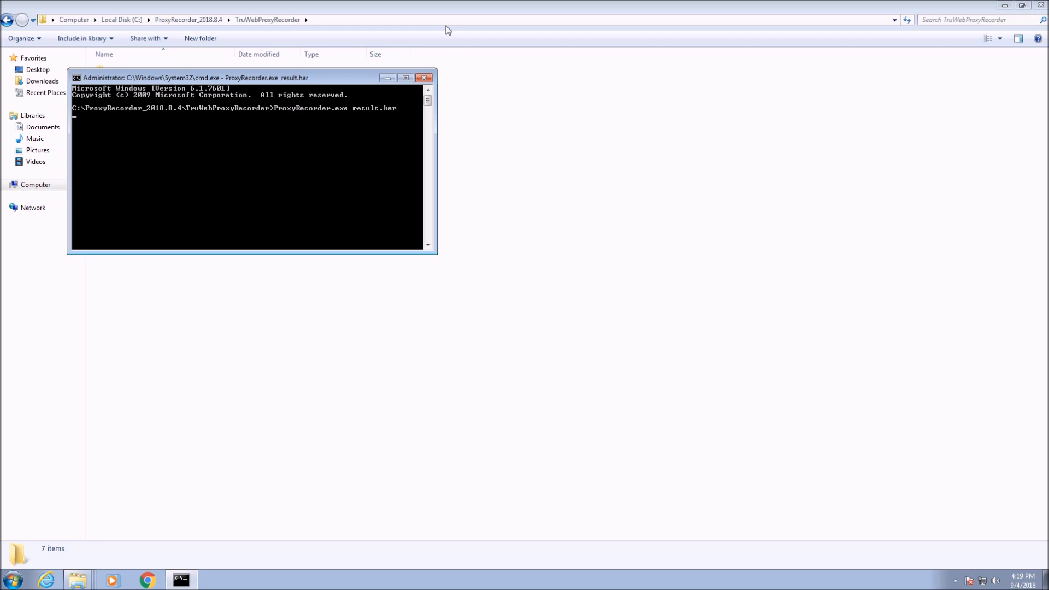
{"action": "key", "text": "enter"}
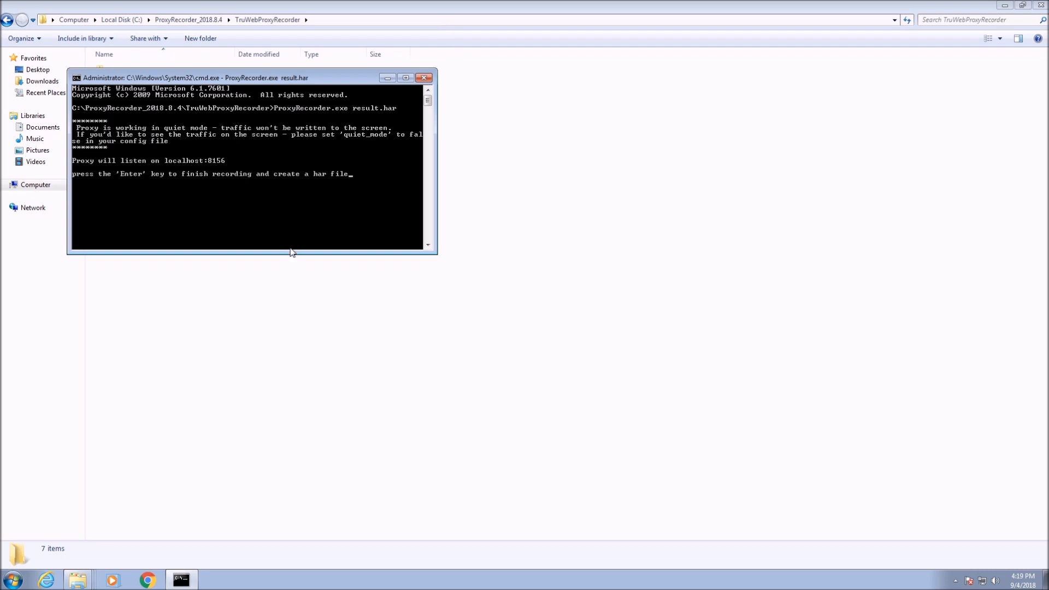
{"action": "right_click", "coordinate": [146, 579]}
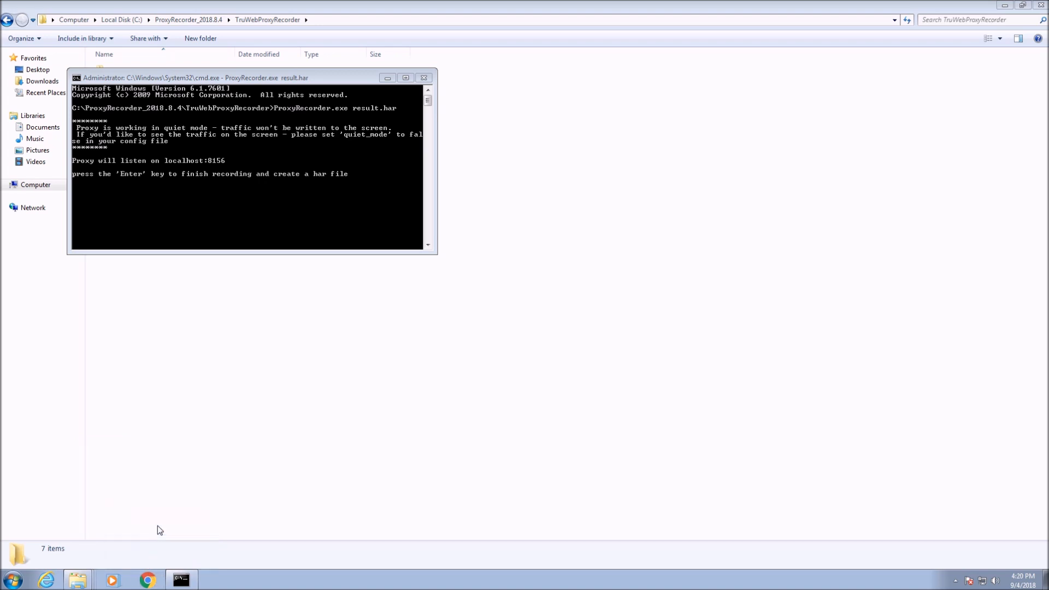
{"action": "left_click", "coordinate": [146, 580]}
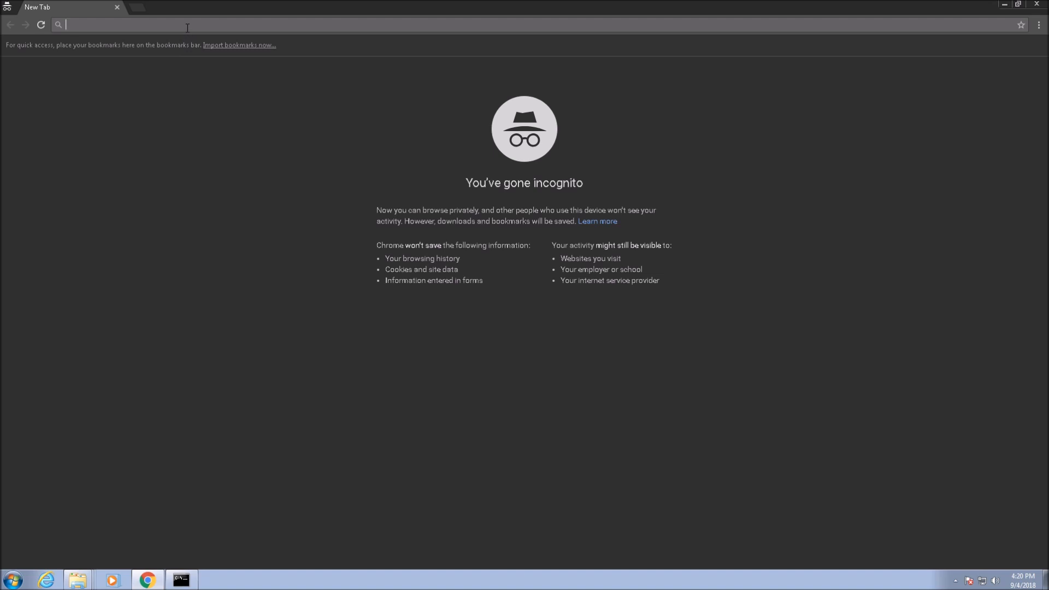
Browse Advantage Online Shopping and open the HP ElitePad 1000 G2 tablet page
{"action": "type", "text": "advantageonline"}
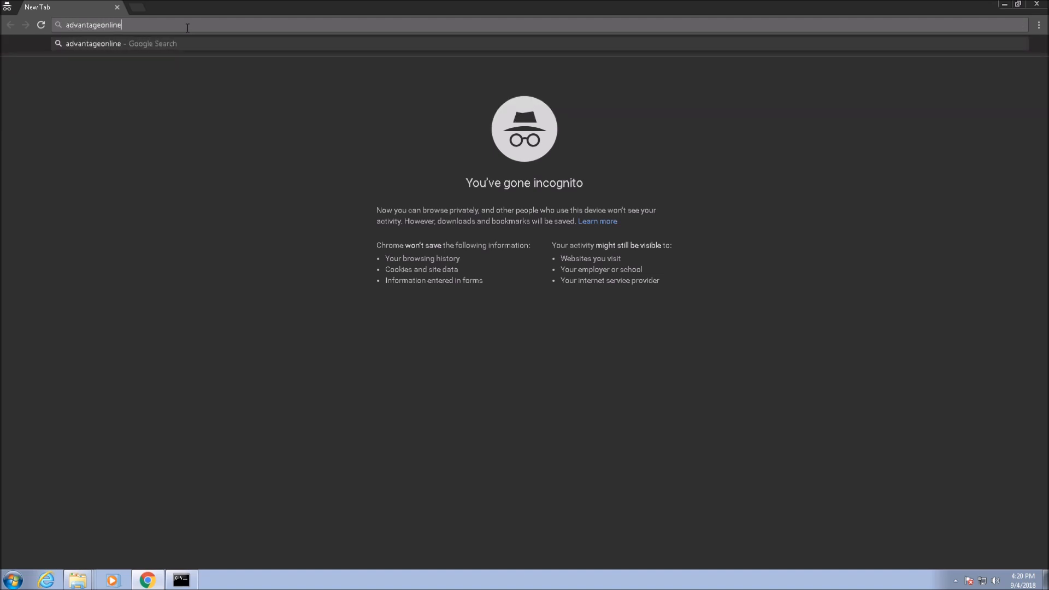
{"action": "type", "text": "shopping.com/#/category/Tablets/3"}
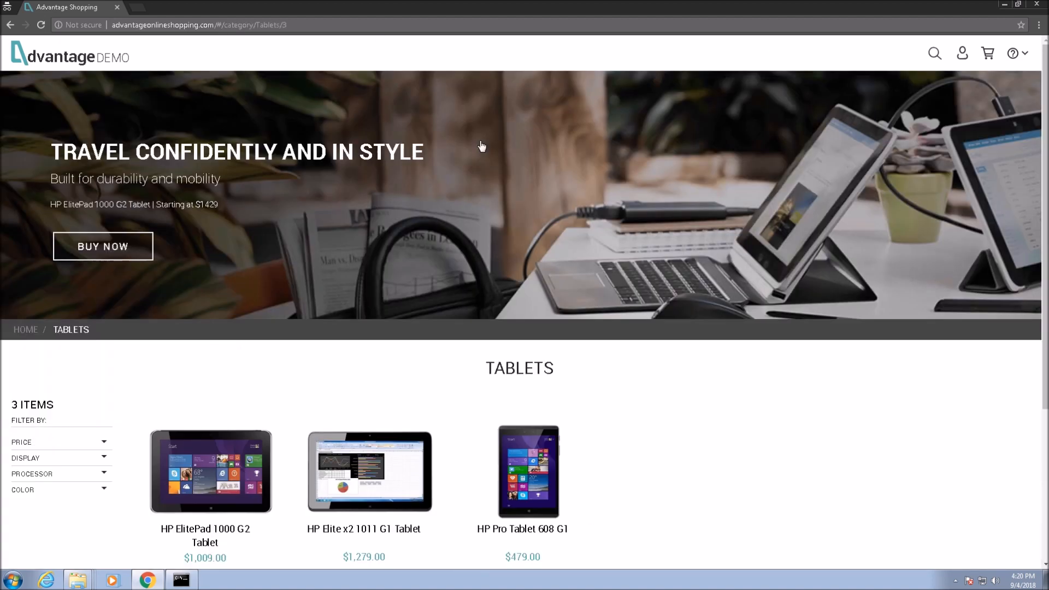
{"action": "left_click", "coordinate": [226, 475]}
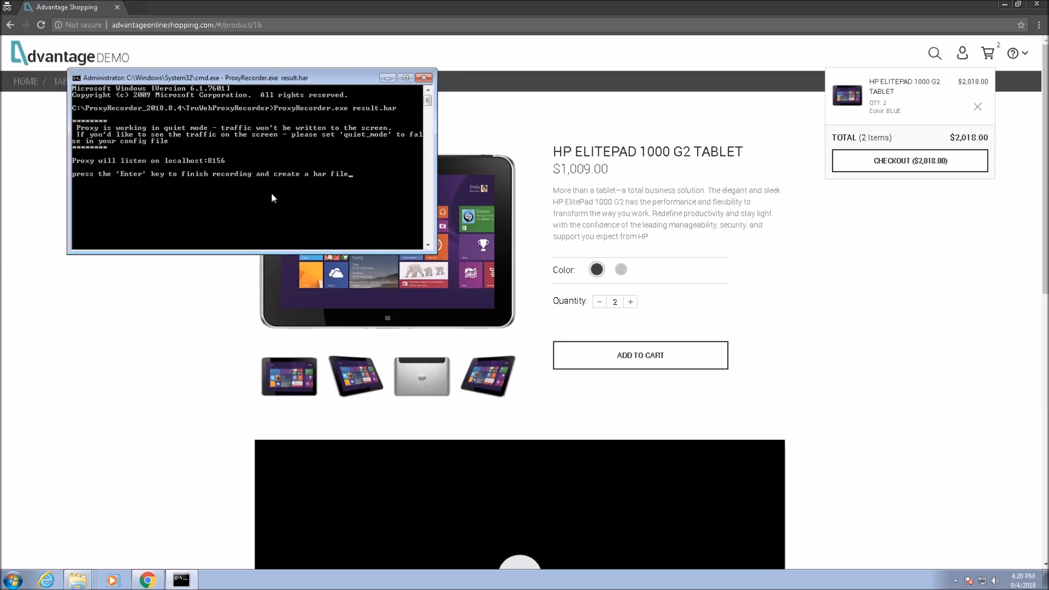
Stop the recorder to write result.har and open the TruWebProxyRecorder folder
{"action": "key", "text": "Enter"}
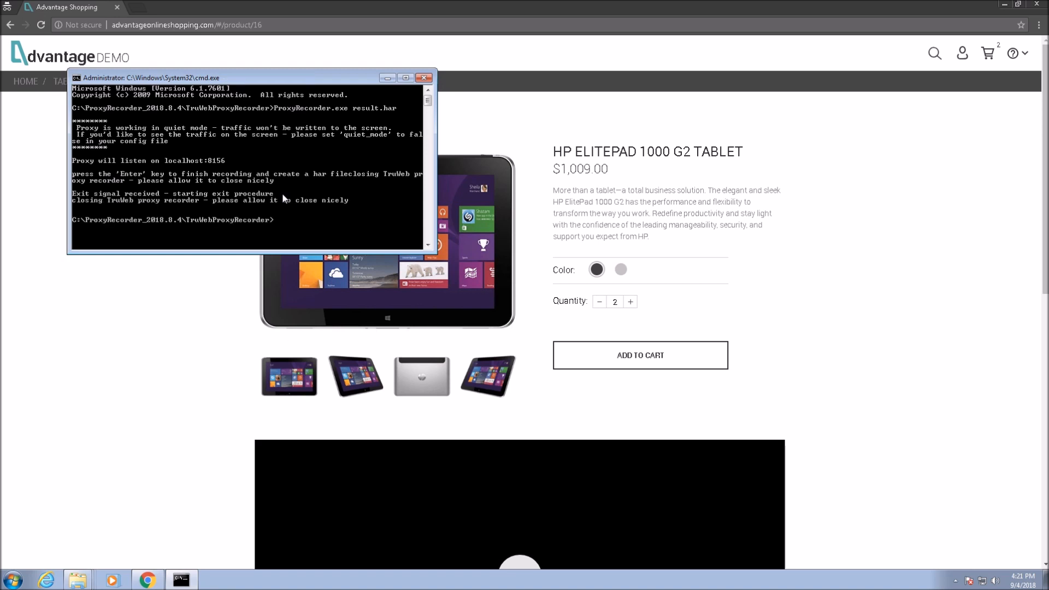
{"action": "left_click", "coordinate": [78, 579]}
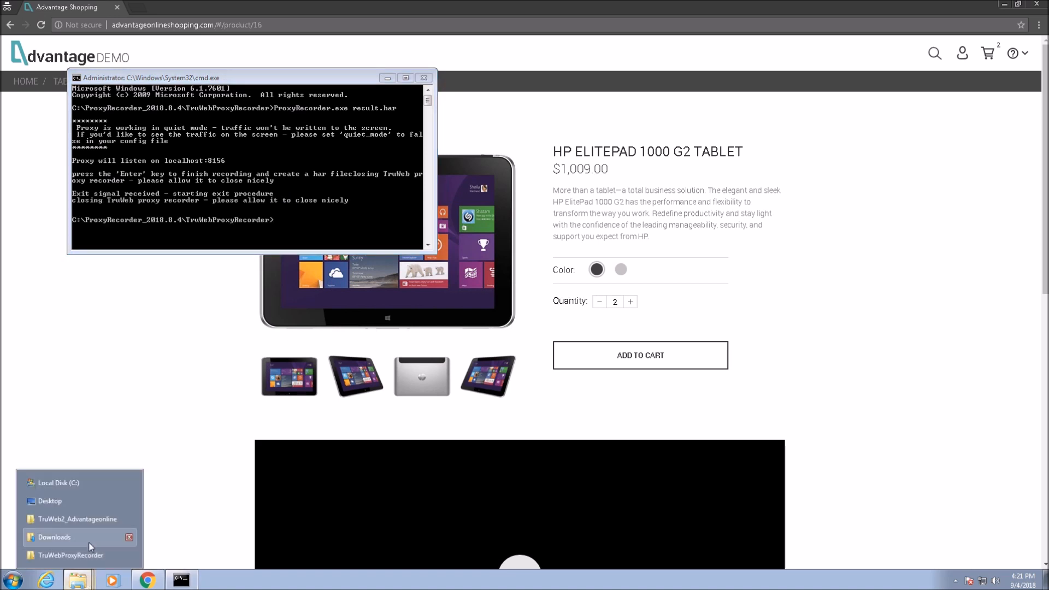
{"action": "left_click", "coordinate": [68, 555]}
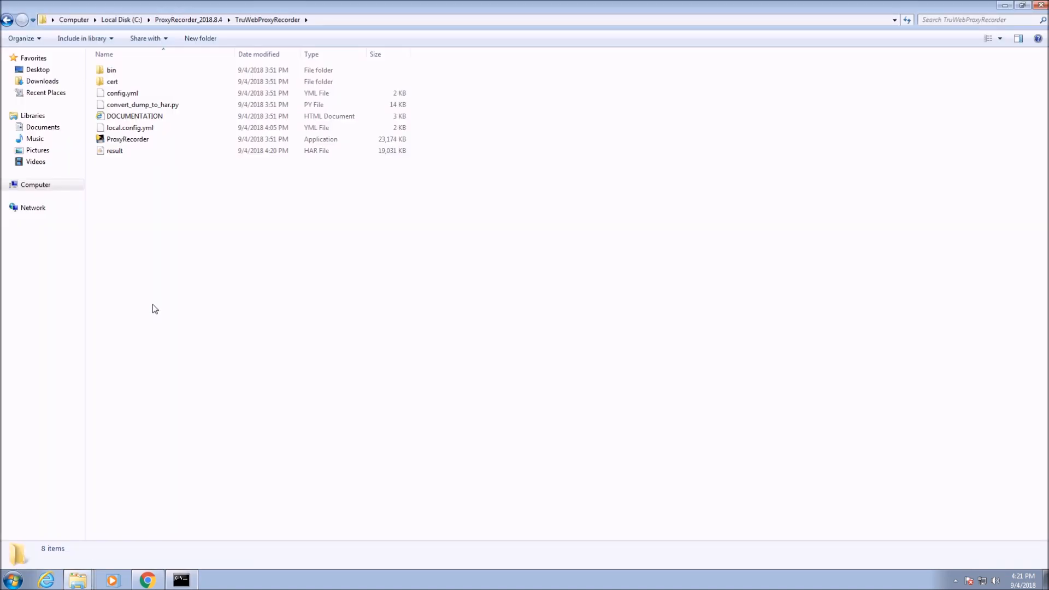
Open result.har with 'Edit with Notepad++' and scroll through the 10,372-line recorder log
{"action": "right_click", "coordinate": [113, 150]}
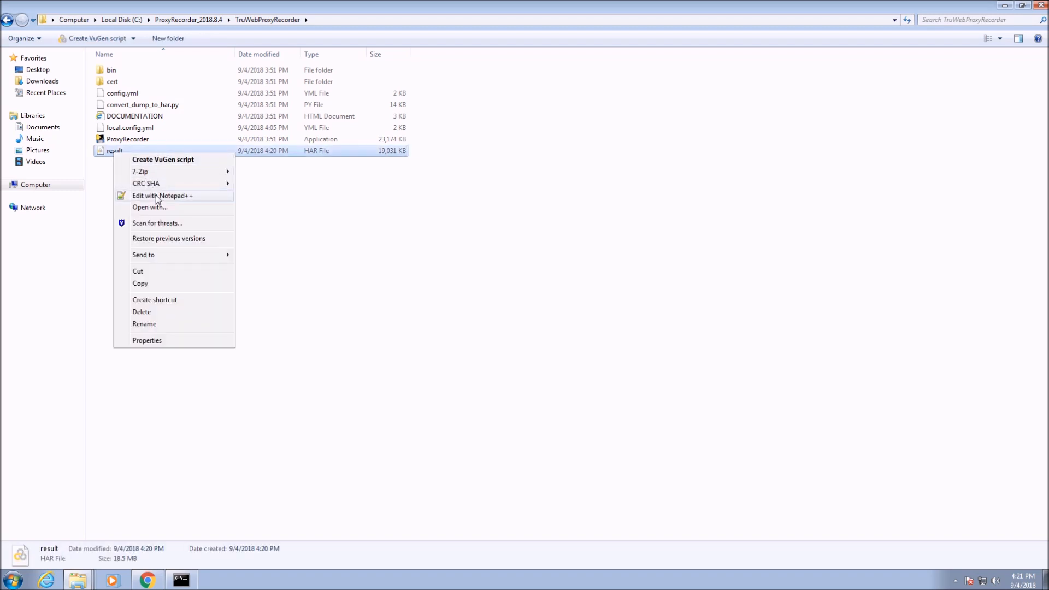
{"action": "left_click", "coordinate": [164, 196]}
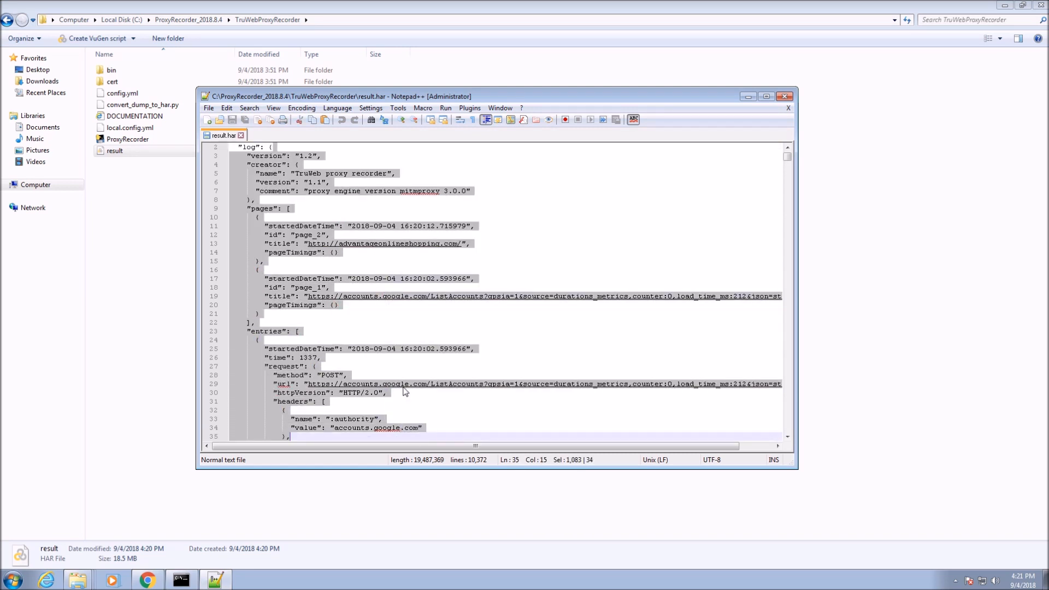
{"action": "scroll", "scroll_direction": "down", "scroll_amount": 3}
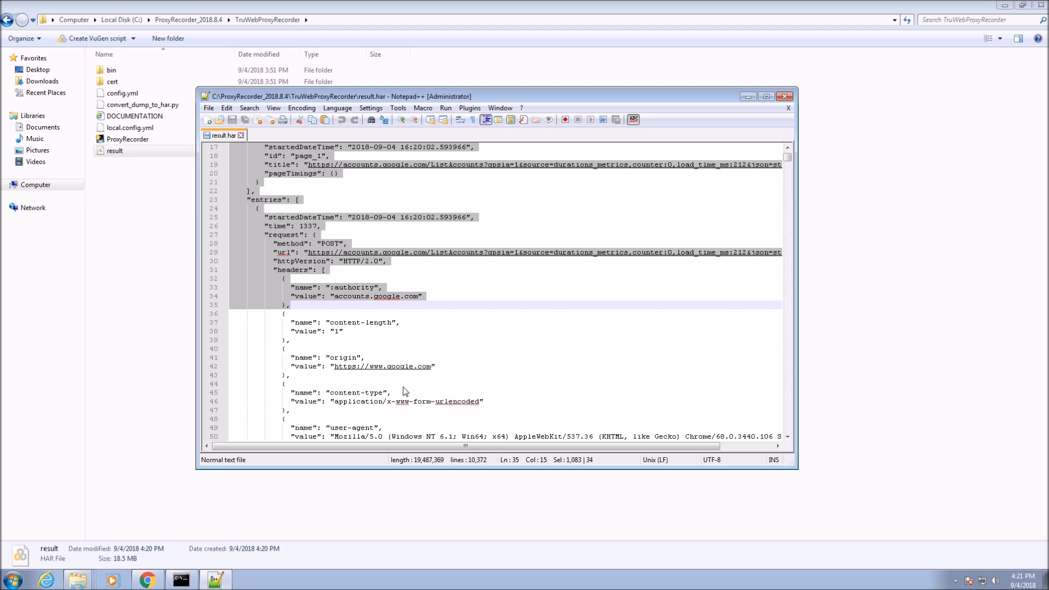
{"action": "scroll", "scroll_direction": "down", "scroll_amount": 3}
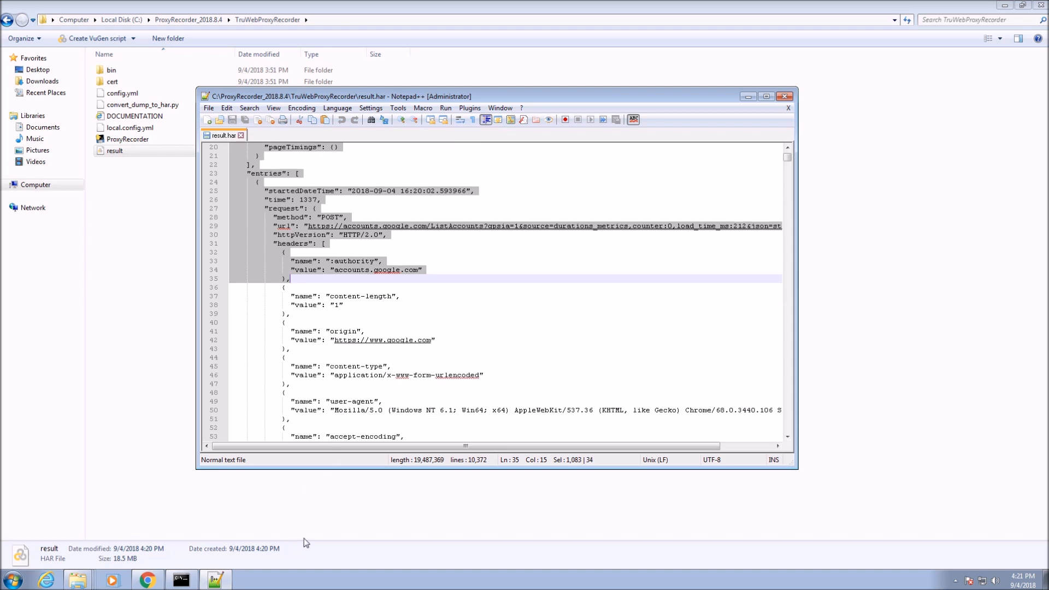